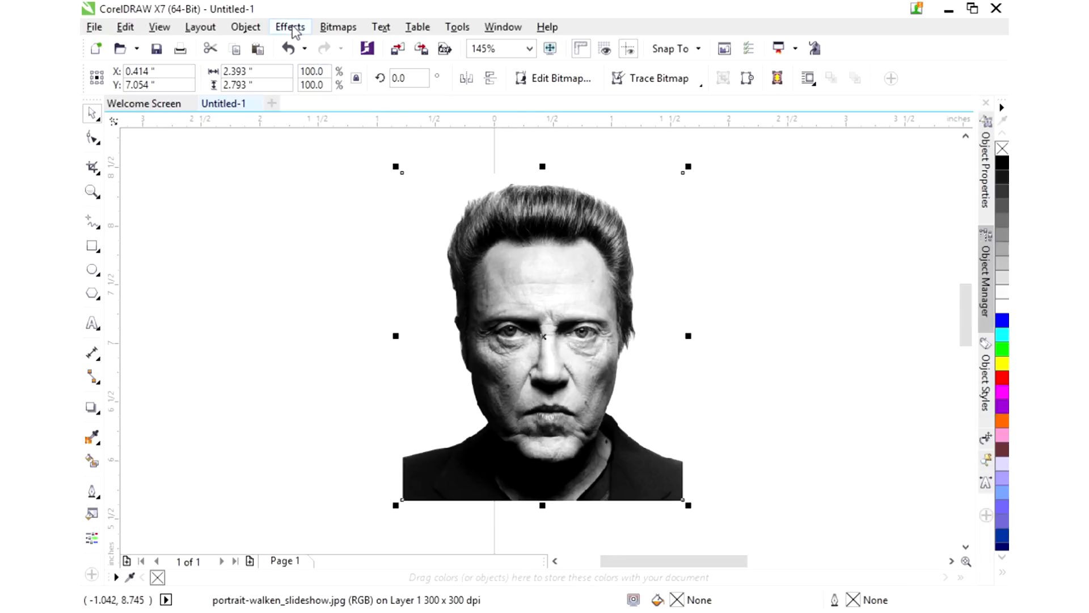
Bring up Contrast Enhancement for the selected portrait bitmap via the Effects menu.
click(290, 28)
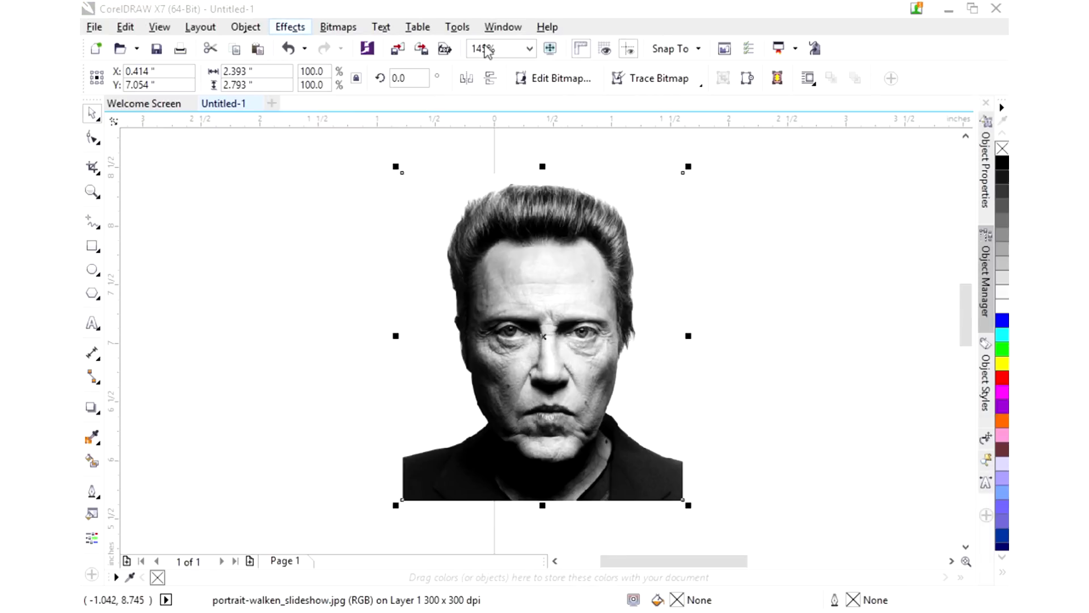
click(289, 27)
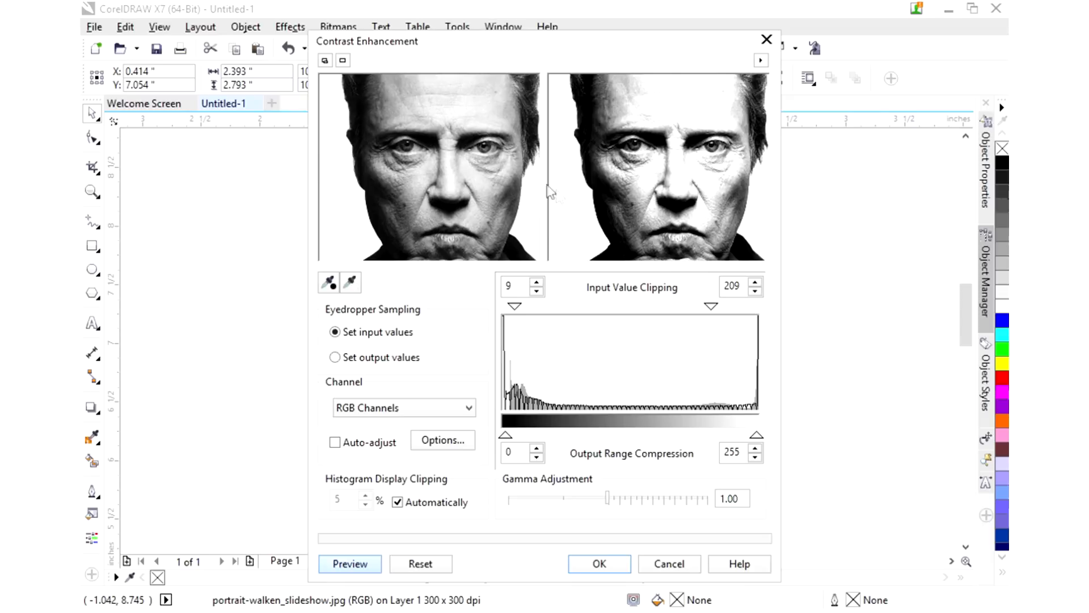
mouse_move(712, 307)
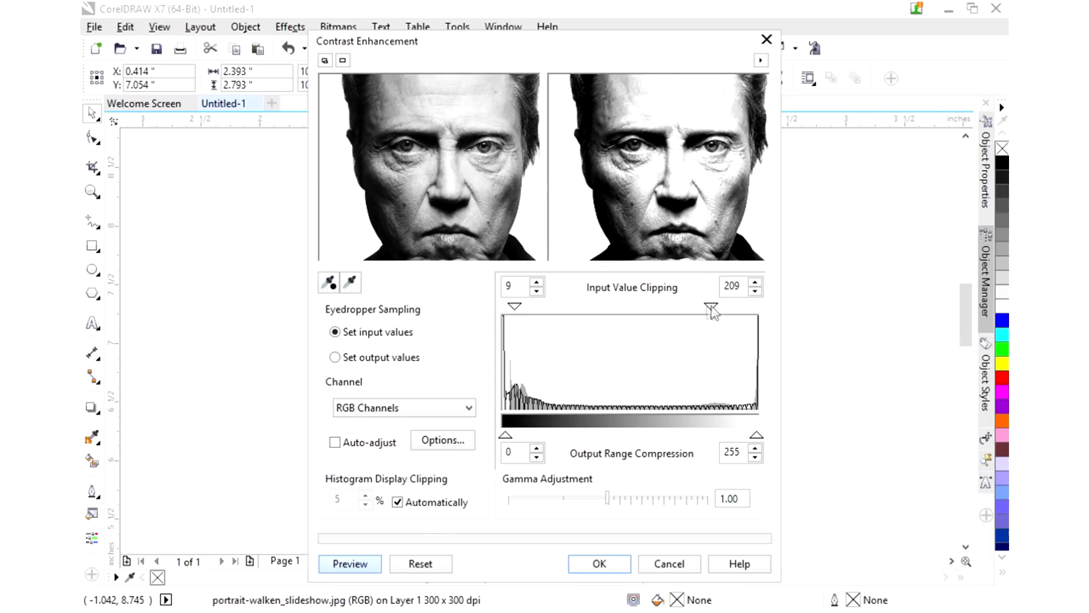
Adjust the input value clipping so it reads 0 and 200, brightening the preview.
drag(711, 308, 757, 308)
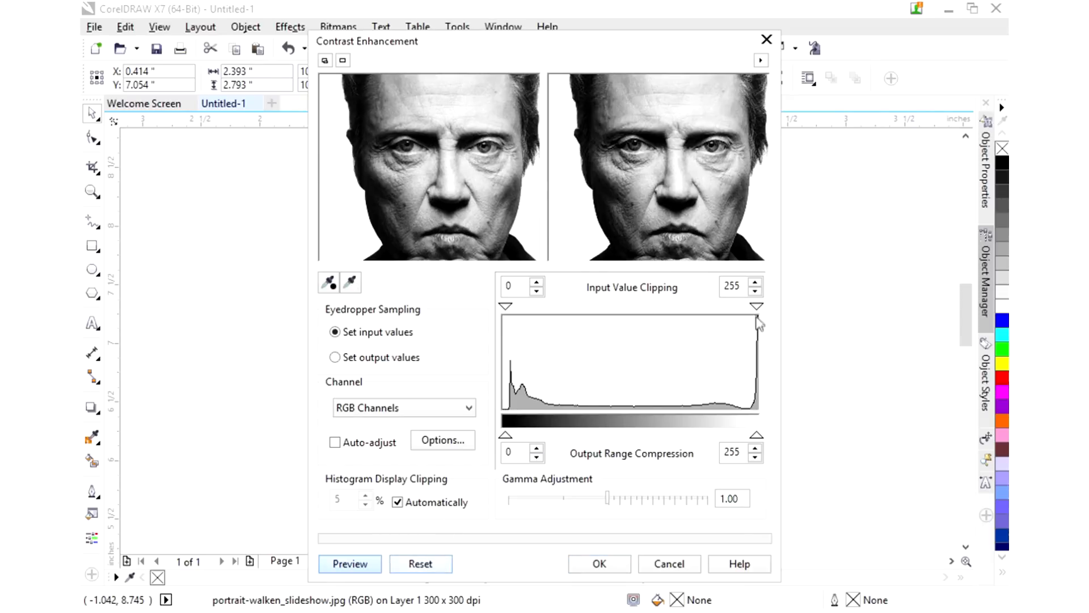
drag(757, 305, 733, 308)
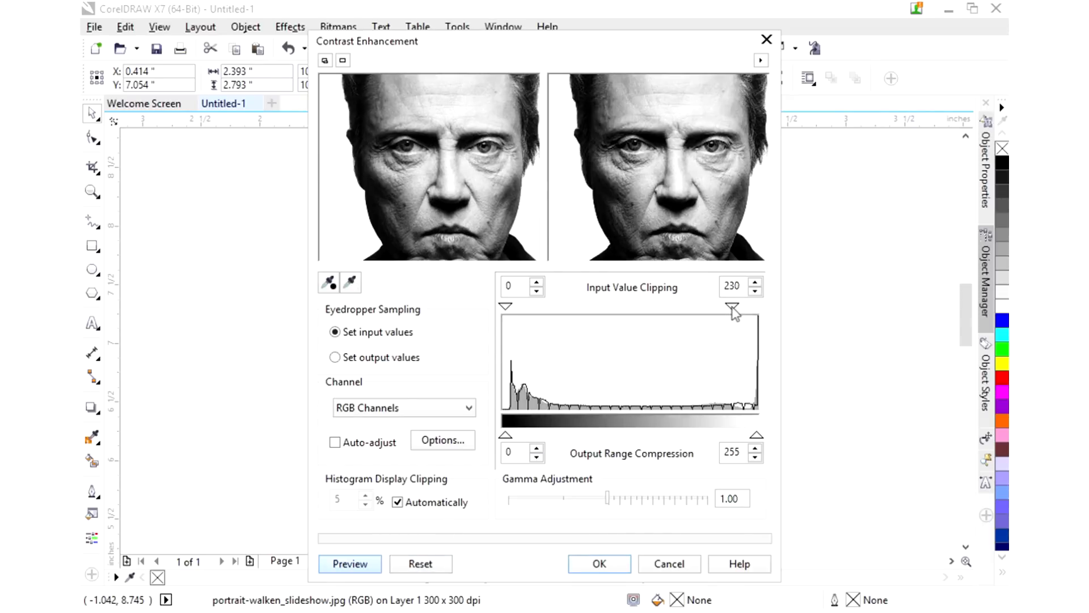
drag(731, 308, 713, 311)
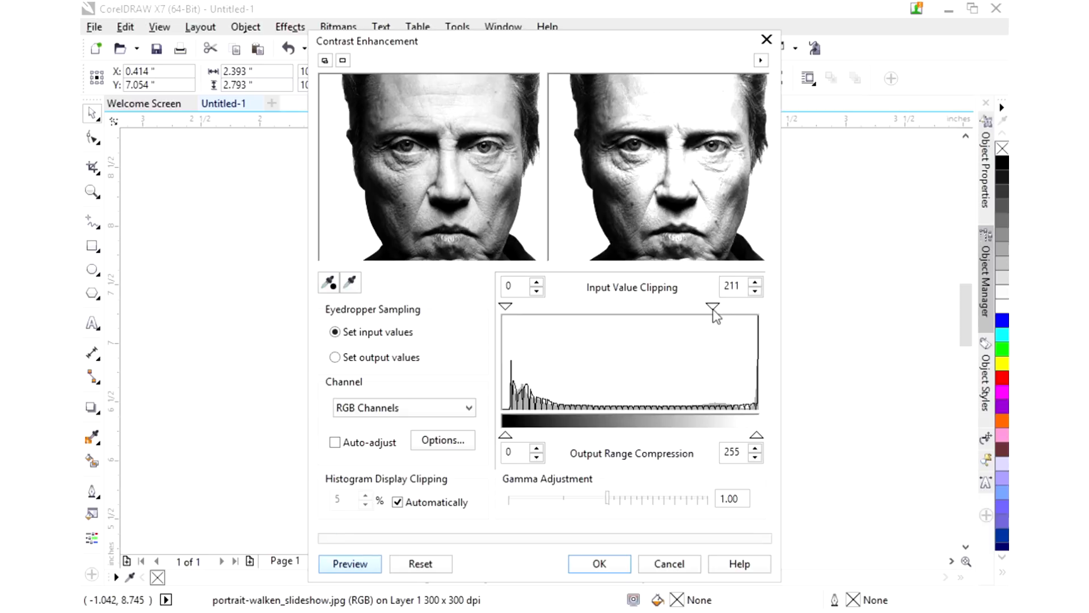
drag(713, 307, 703, 306)
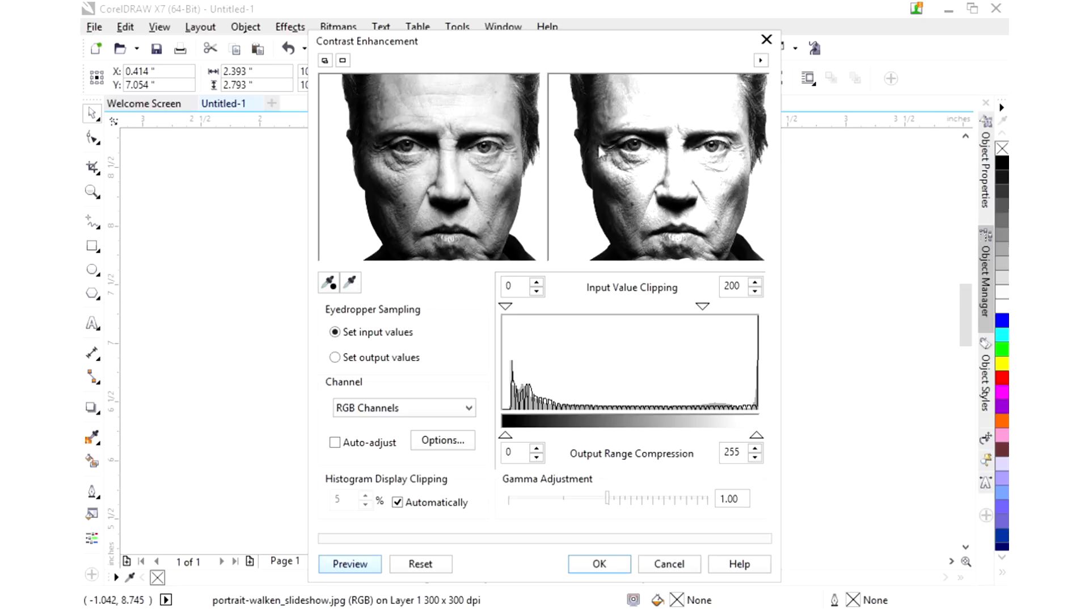
mouse_move(603, 198)
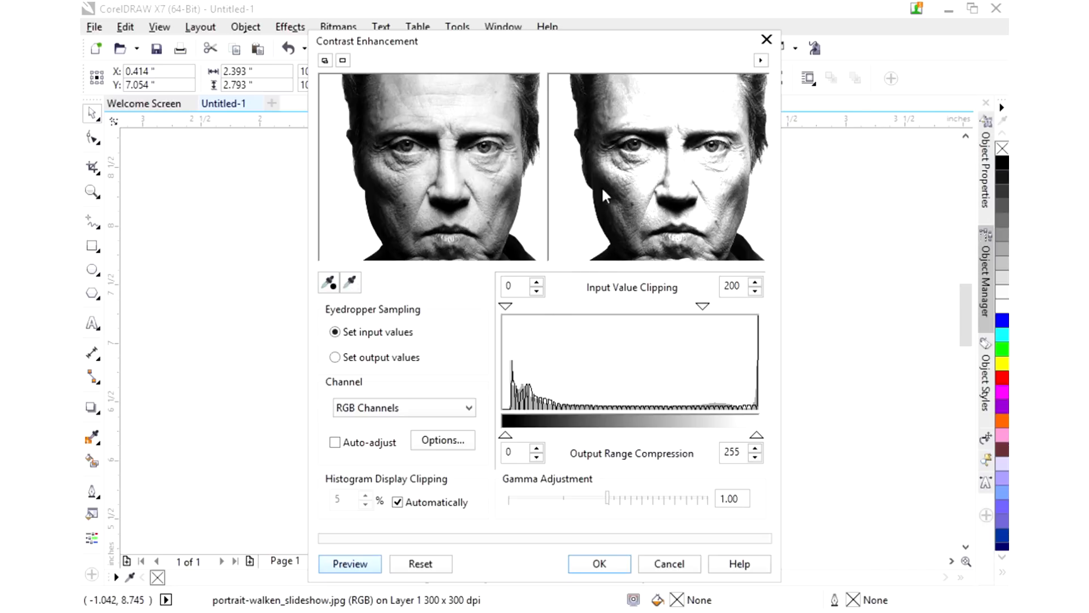
mouse_move(659, 272)
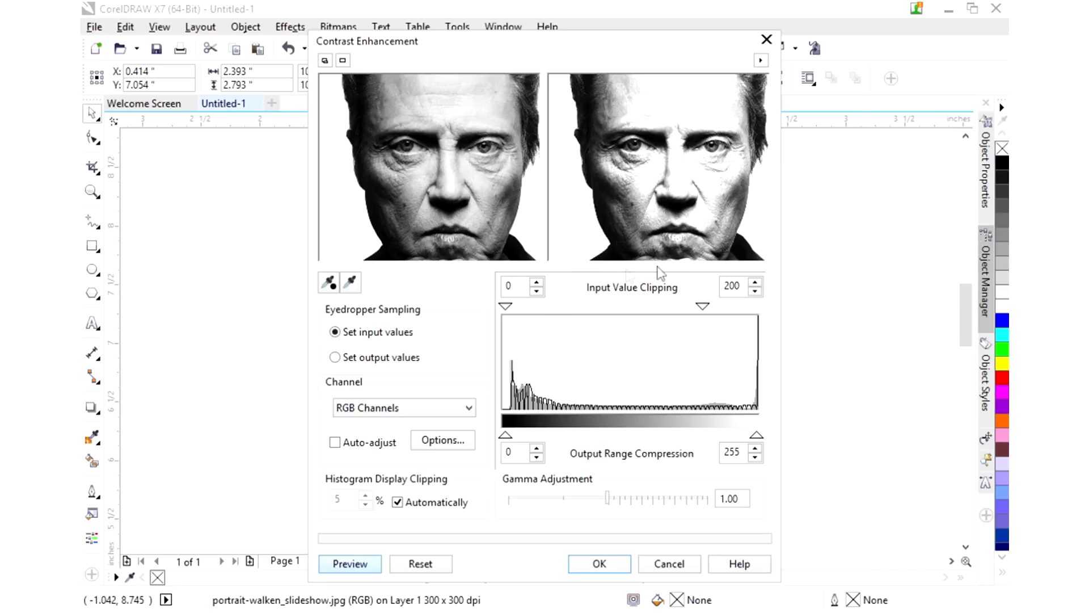
mouse_move(709, 302)
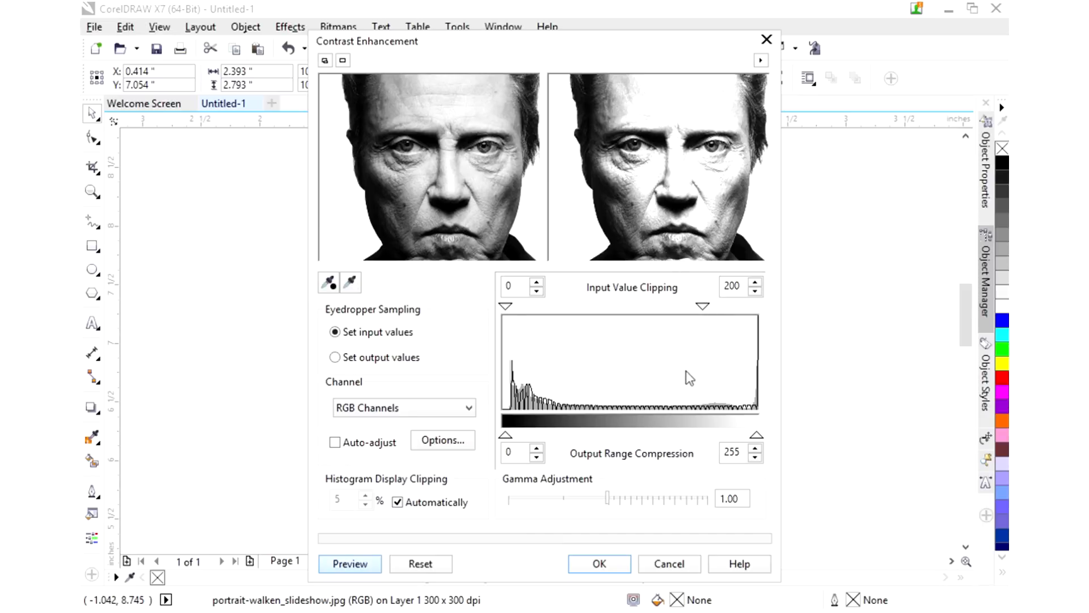
mouse_move(619, 527)
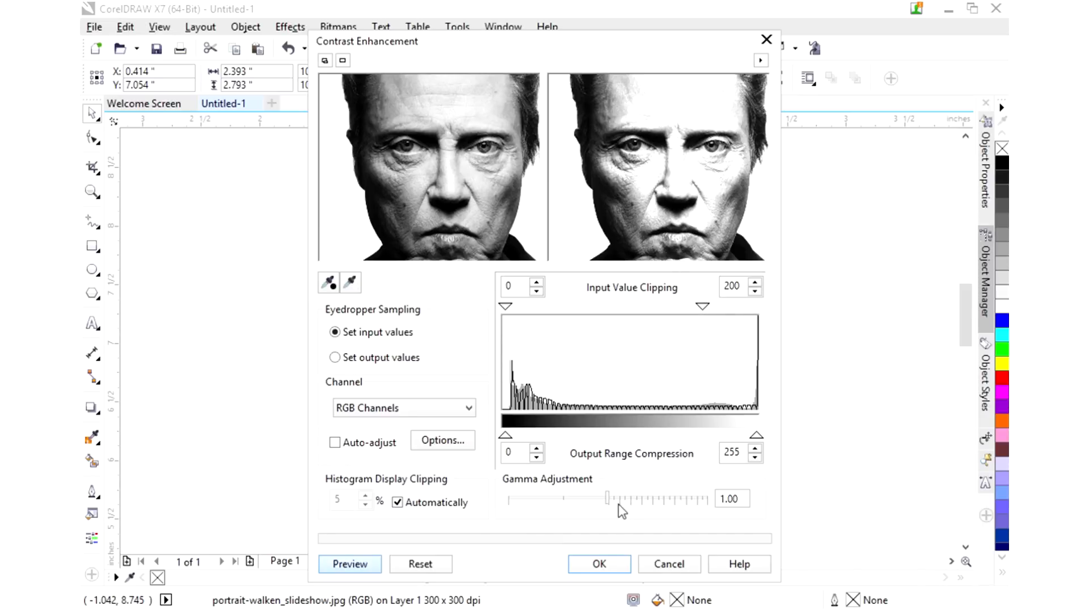
Trial the gamma slider up to about 2.91 with the upper input clip raised to 252.
drag(606, 497, 613, 498)
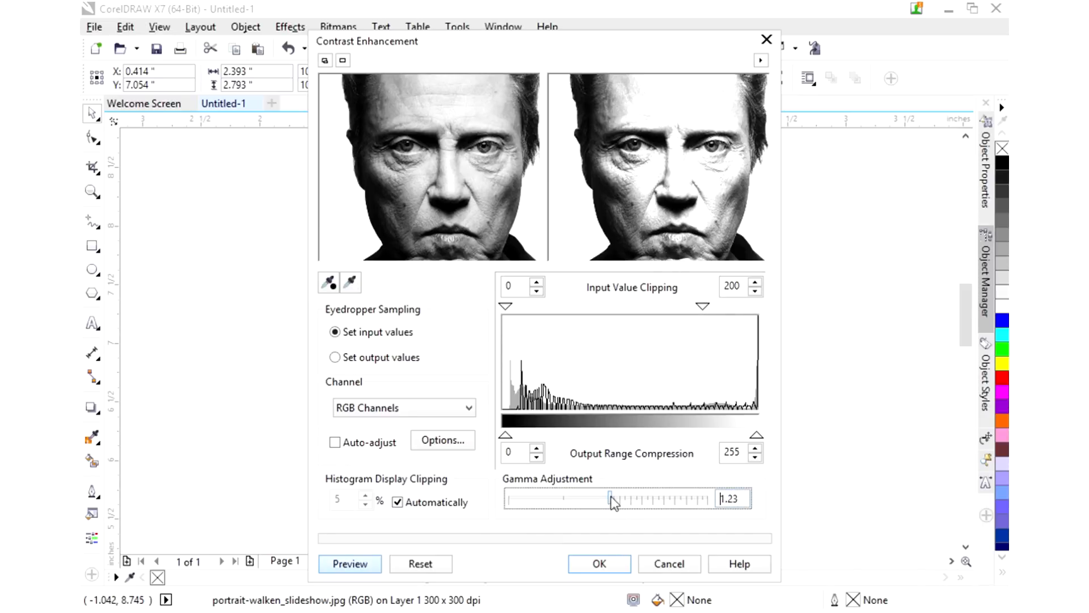
drag(612, 499, 613, 499)
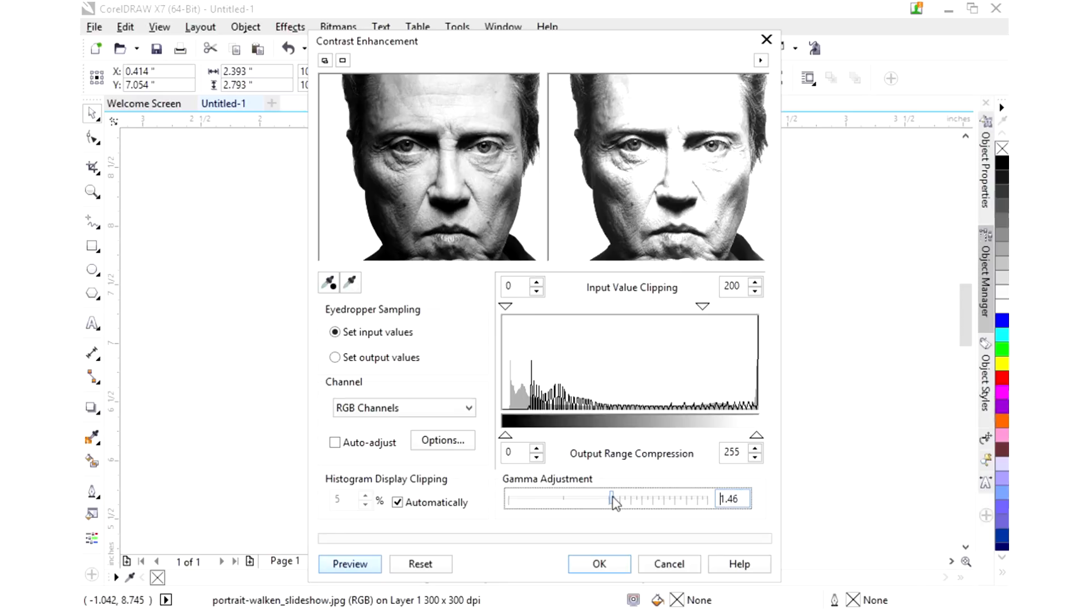
drag(613, 499, 617, 499)
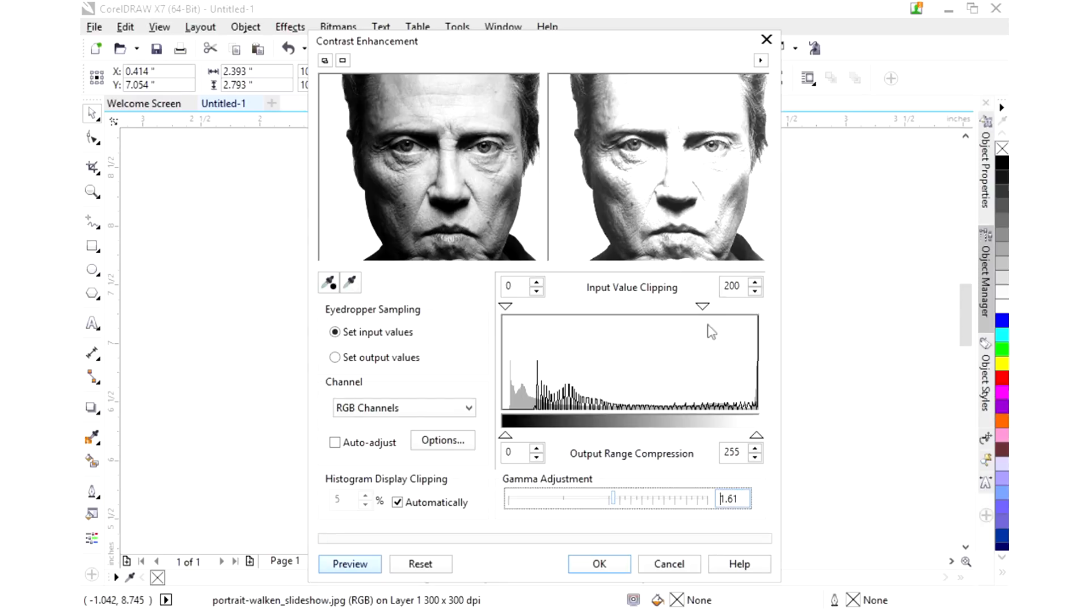
drag(703, 305, 746, 305)
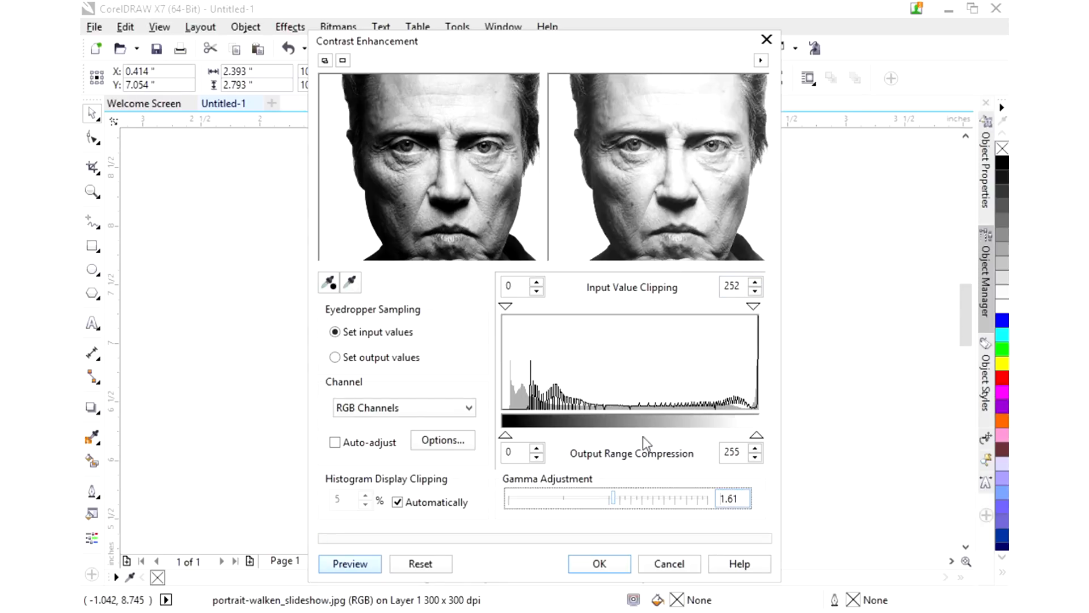
drag(614, 498, 621, 498)
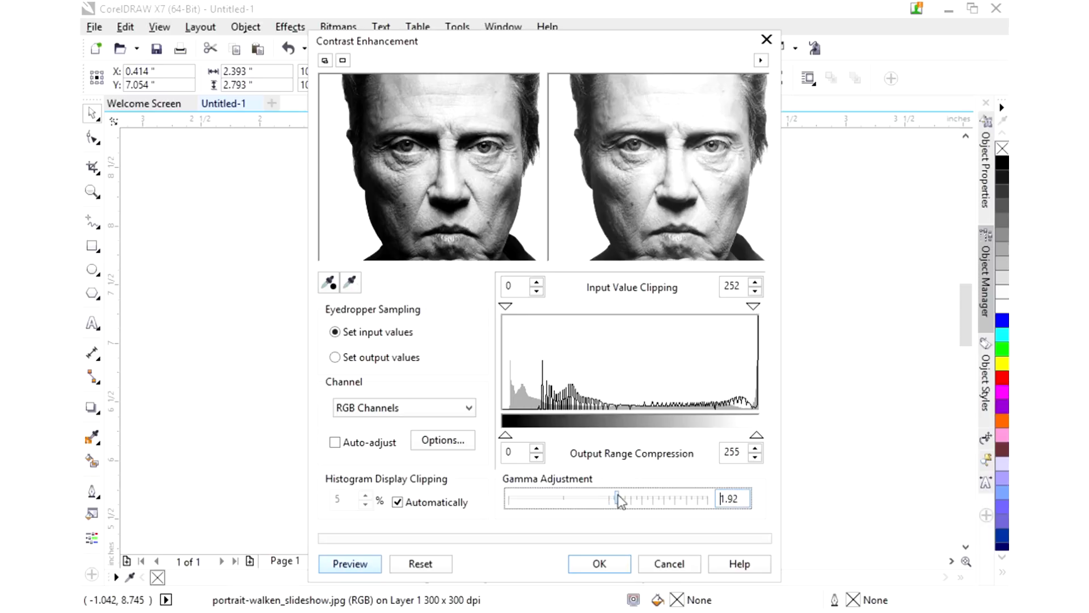
drag(617, 499, 624, 500)
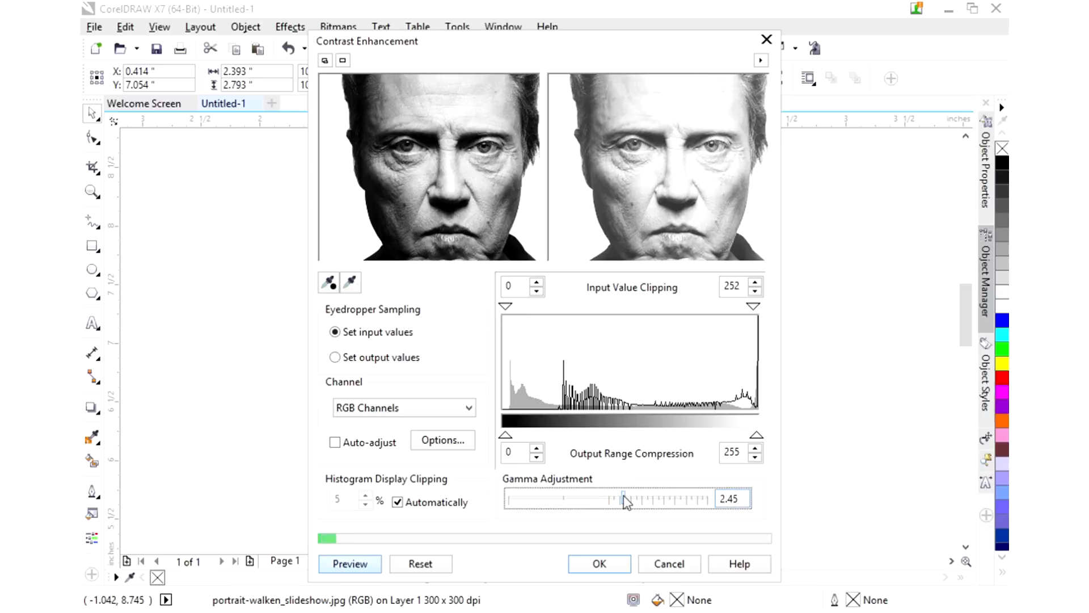
drag(622, 499, 627, 499)
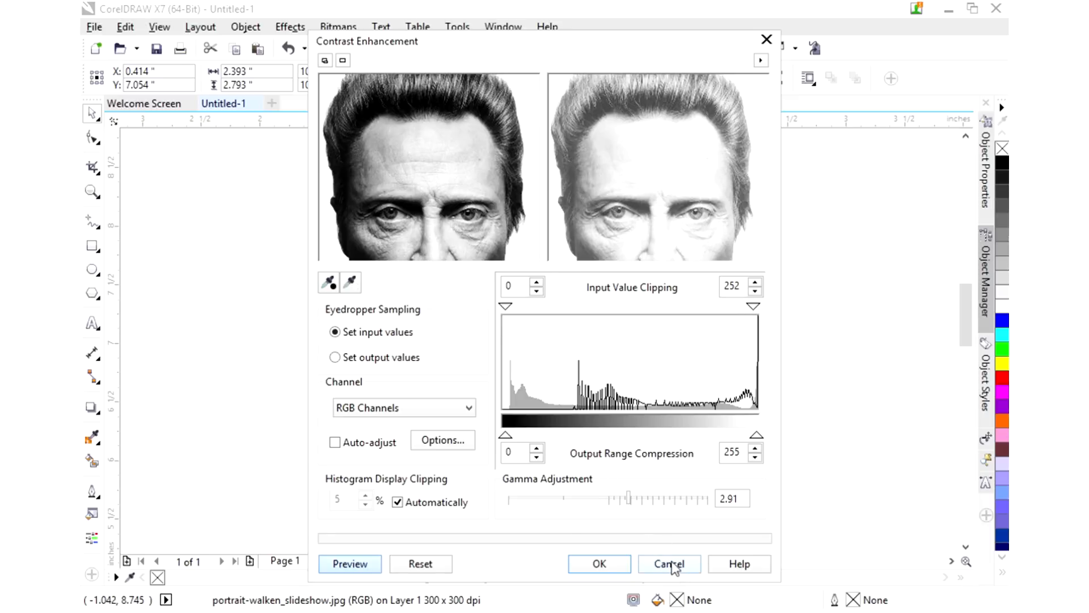
mouse_move(669, 574)
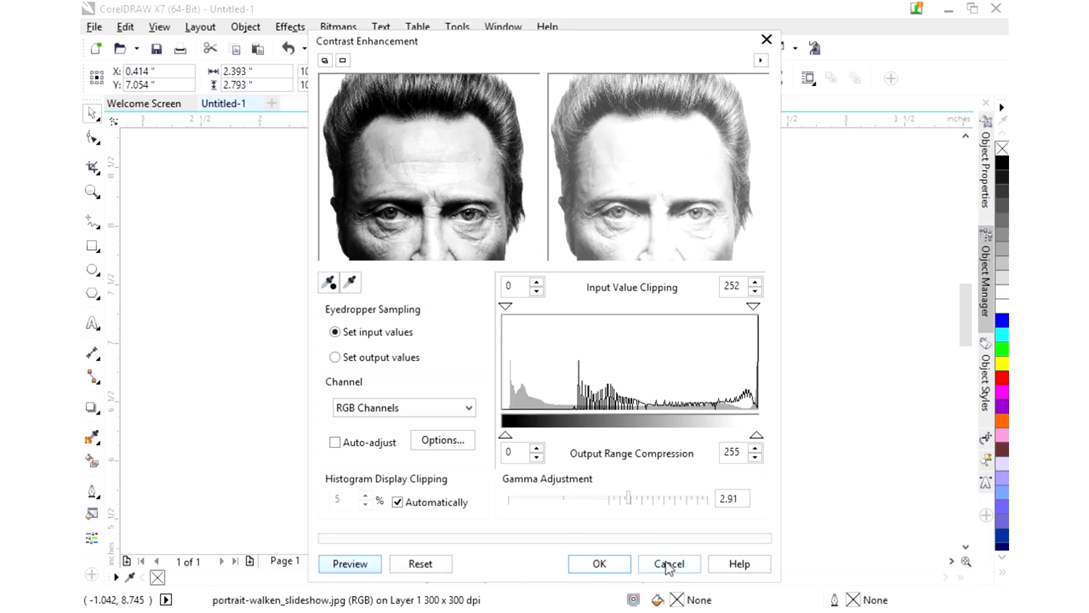
Cancel Contrast Enhancement unapplied and bring up the Tone Curve adjustment instead.
click(669, 563)
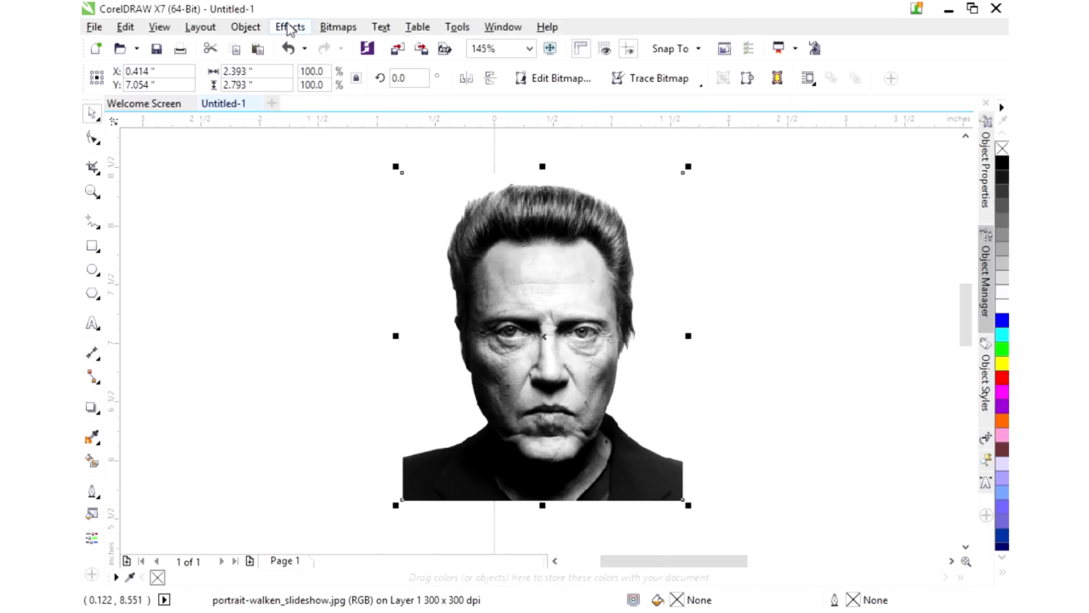
click(289, 27)
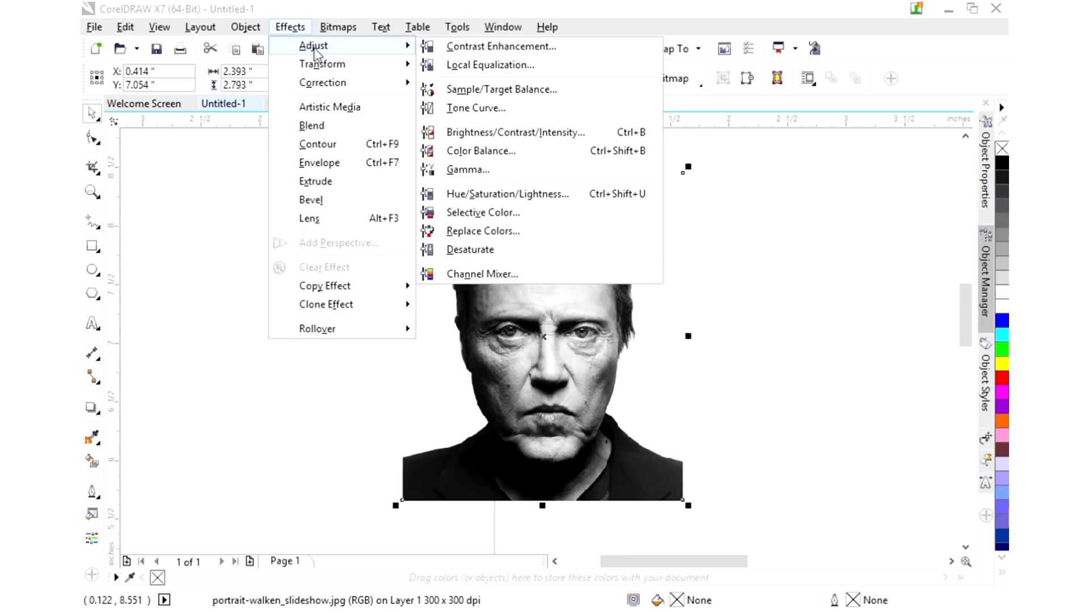
click(476, 108)
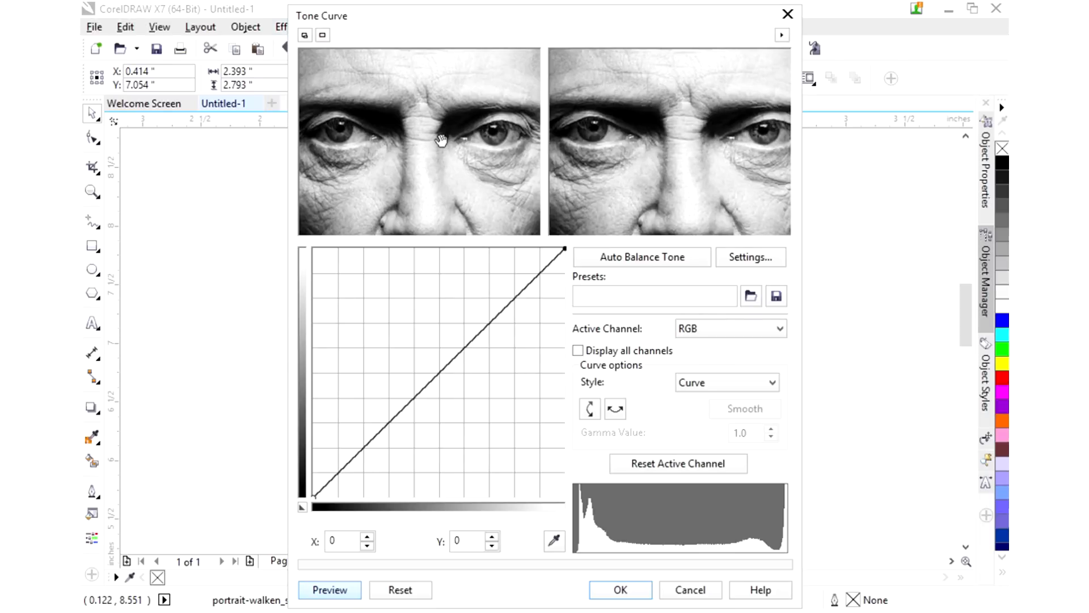
mouse_move(431, 132)
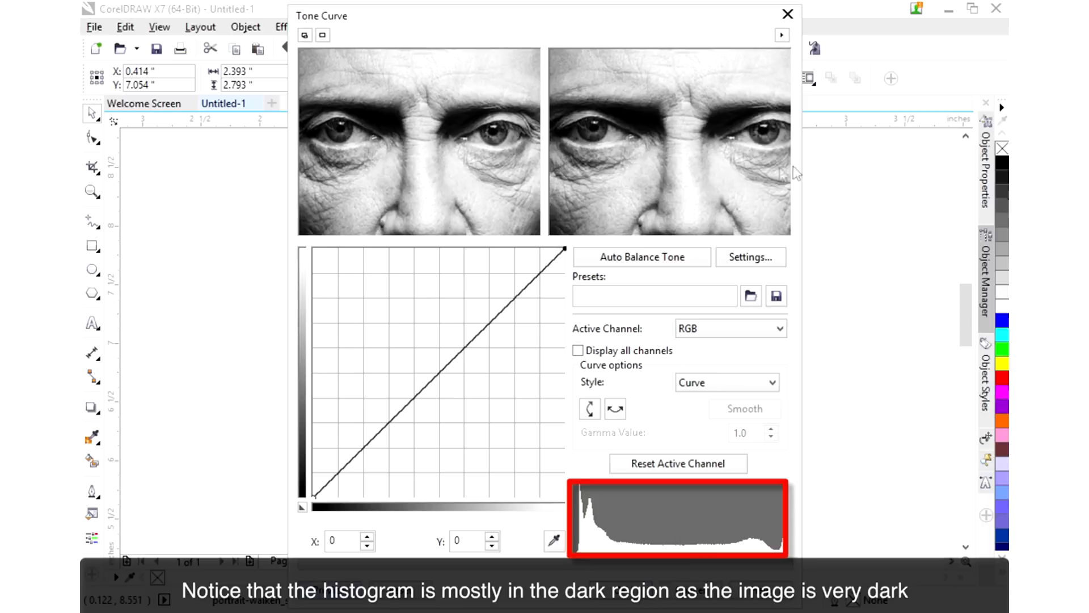
mouse_move(387, 421)
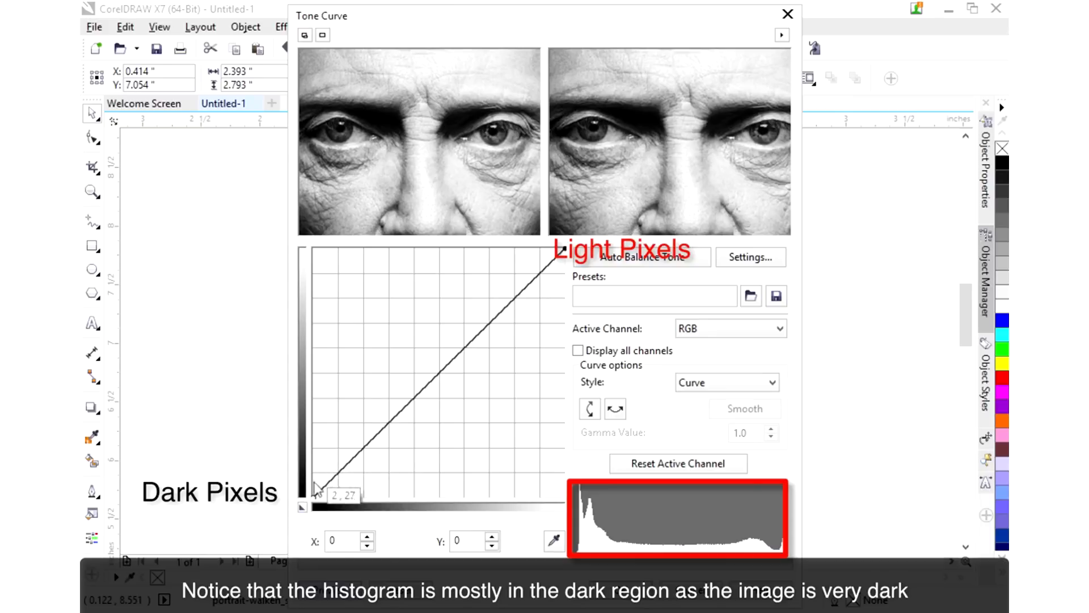
mouse_move(553, 266)
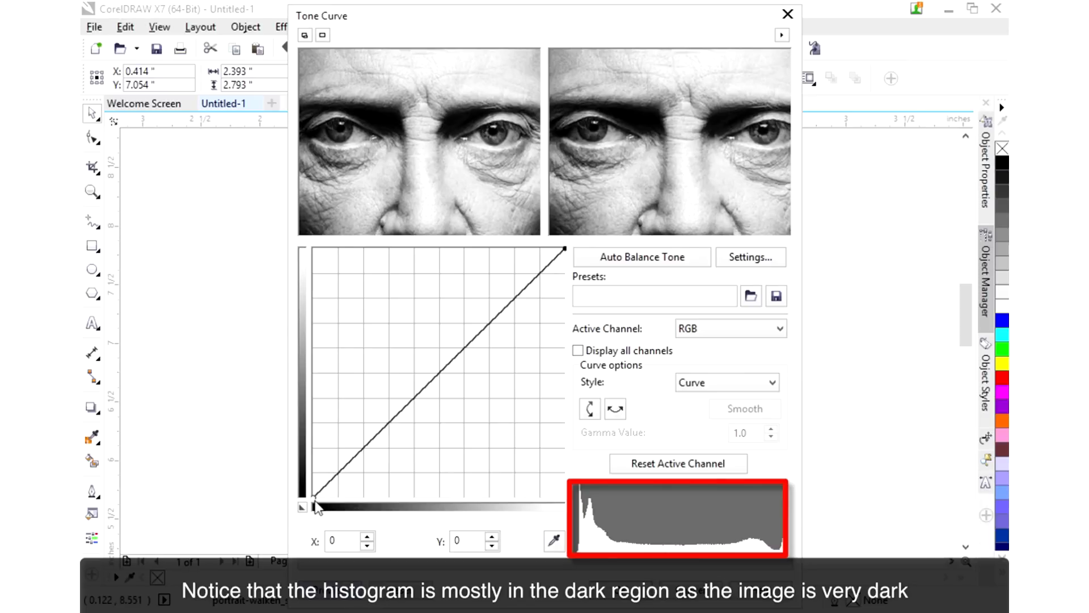
Lift the curve's dark end to test lightening, then return the black point to zero.
drag(313, 505, 313, 480)
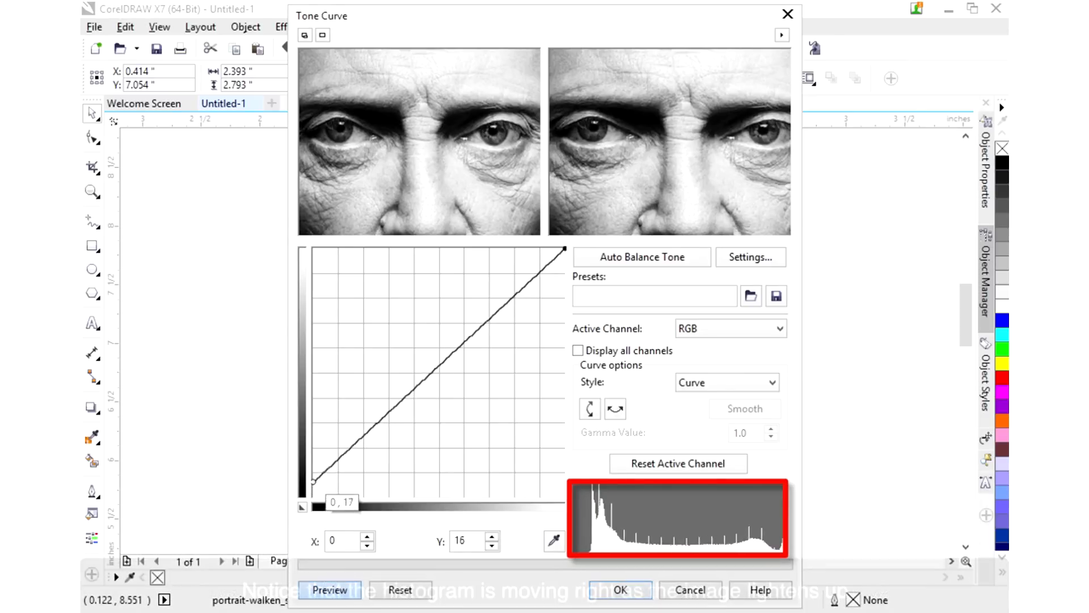
drag(313, 481, 313, 452)
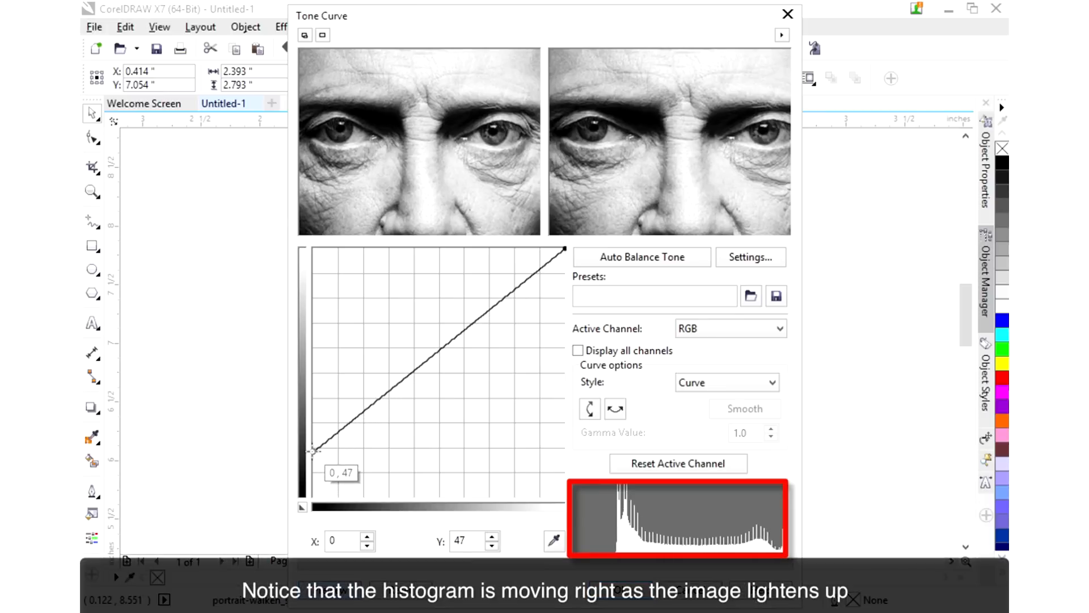
drag(314, 453, 314, 410)
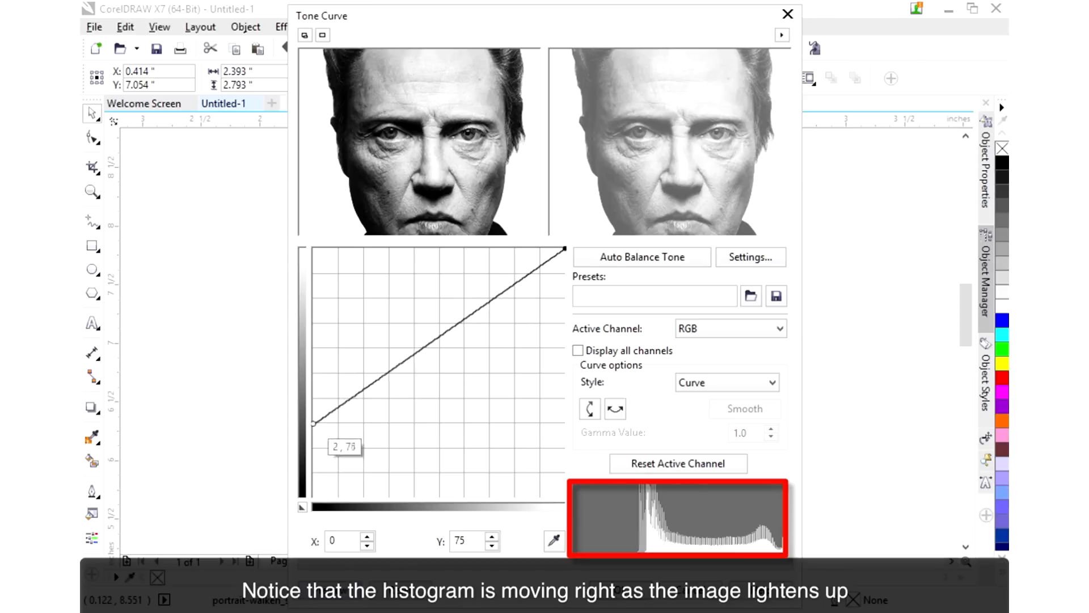
drag(320, 423, 314, 484)
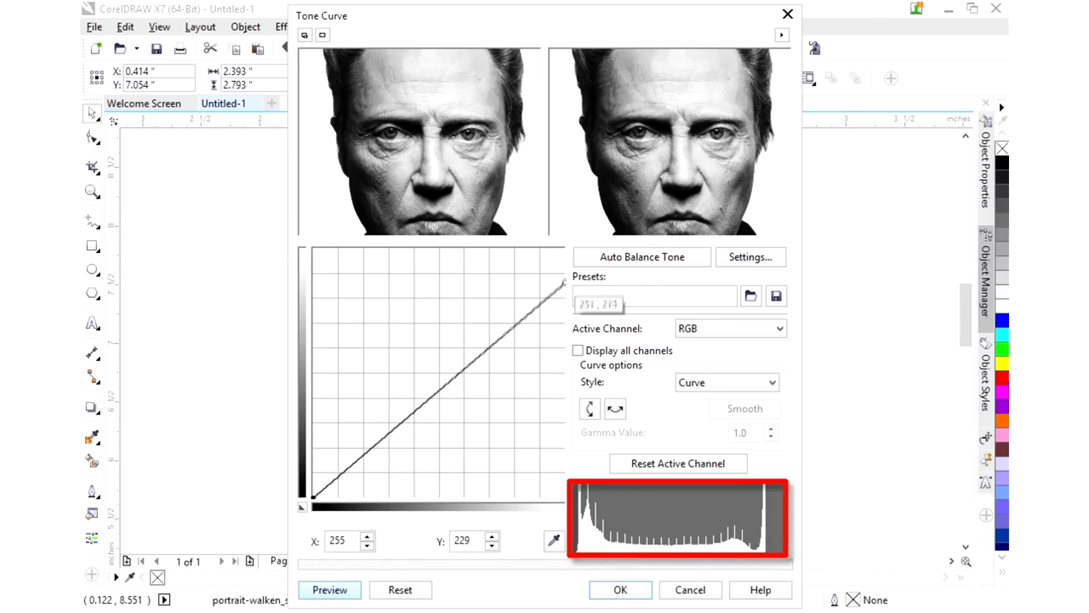
Pull the curve's bright end down to about 188 to darken, then restore it to white.
drag(561, 285, 562, 308)
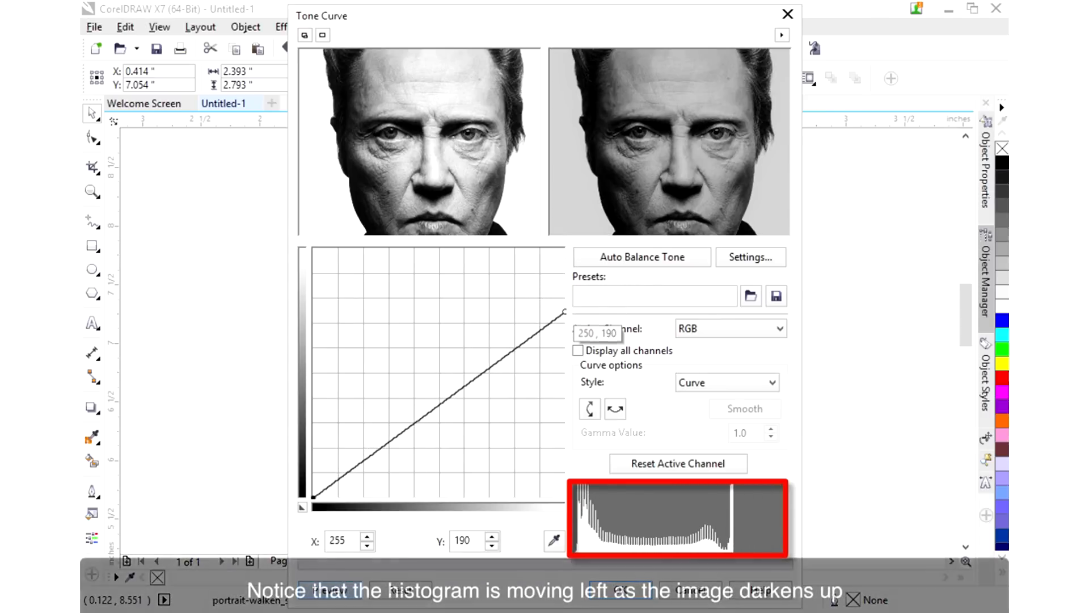
drag(563, 309, 558, 316)
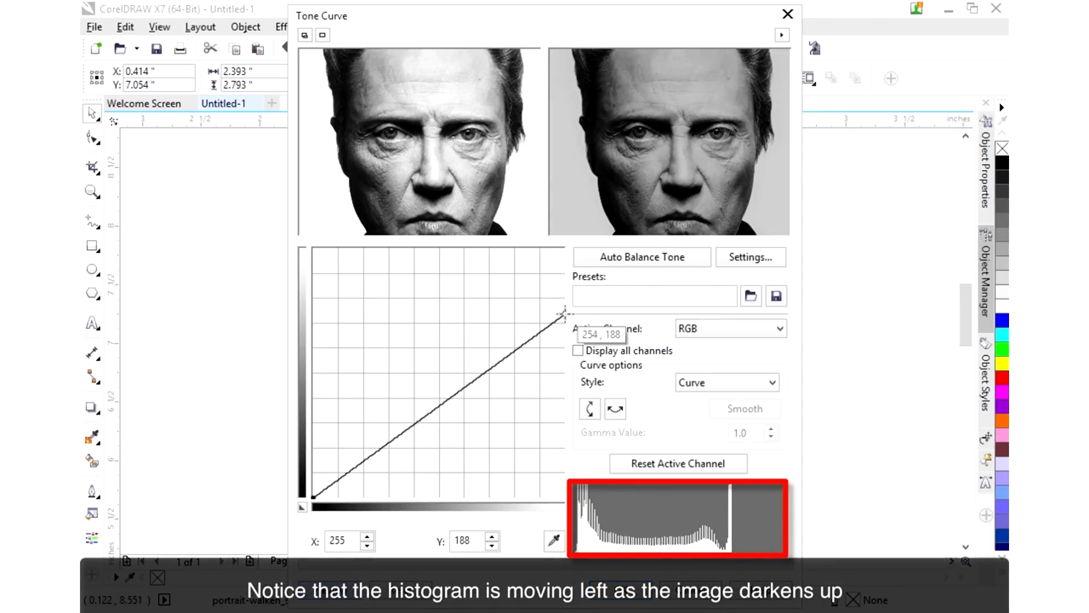
drag(563, 317, 562, 340)
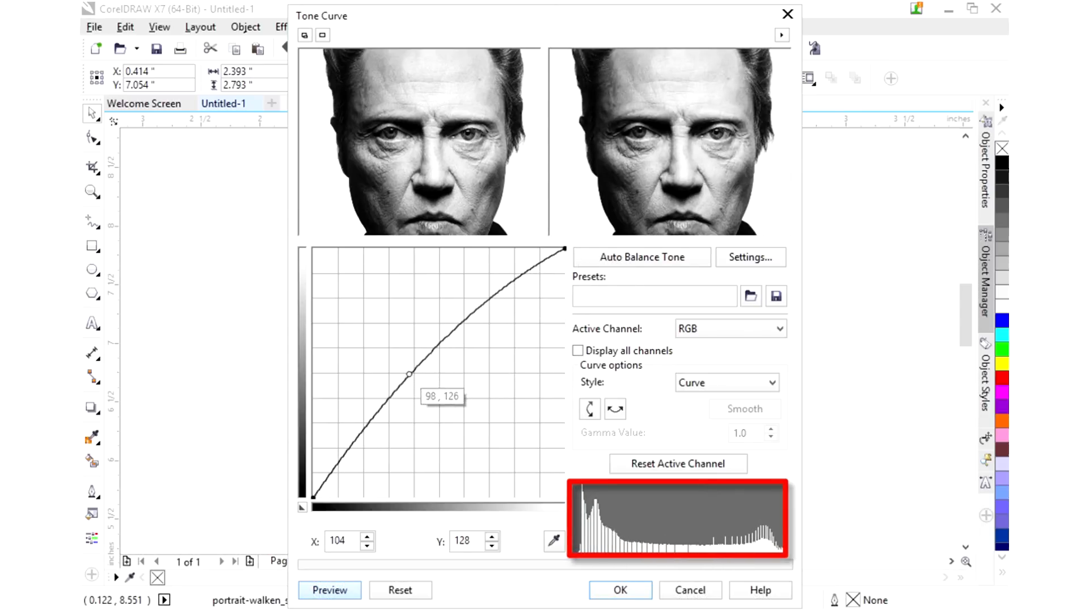
Bow the curve upward with a midtone point and an upper point near 178→191 for brighter highlights.
drag(410, 372, 391, 380)
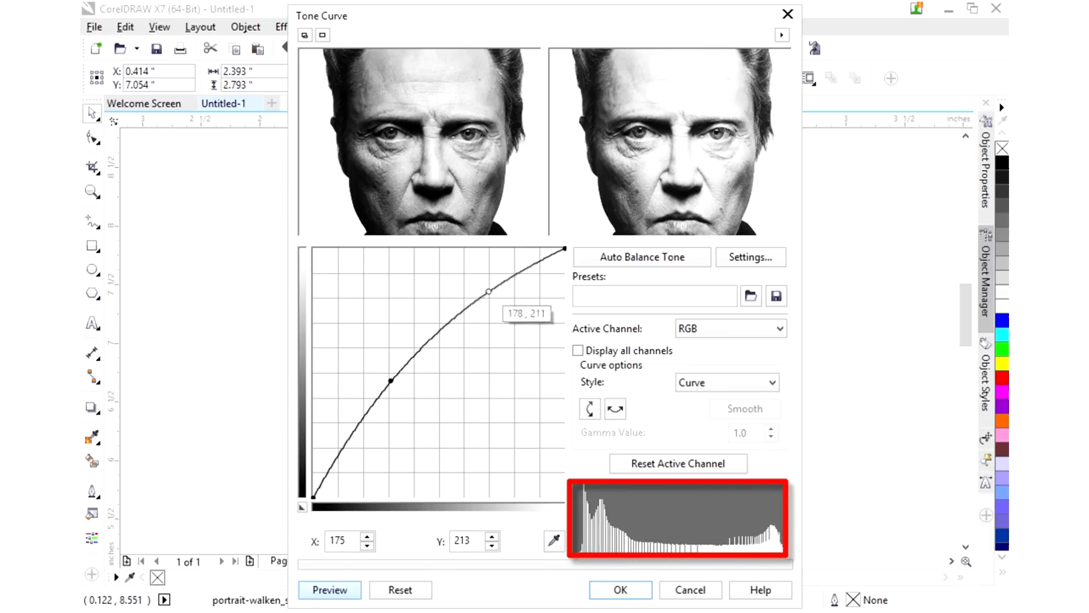
drag(488, 292, 503, 311)
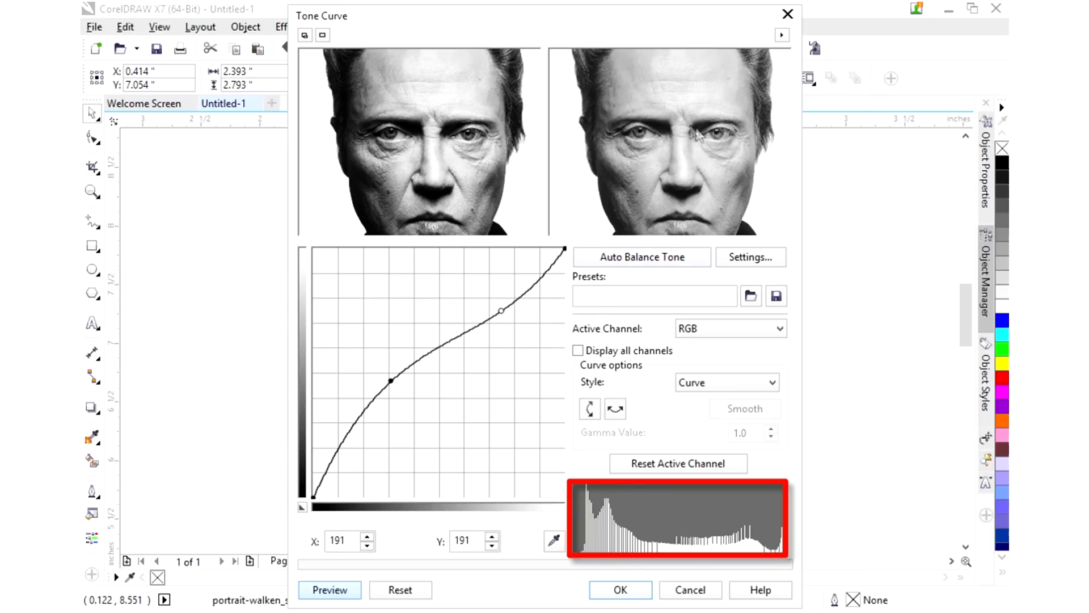
mouse_move(647, 153)
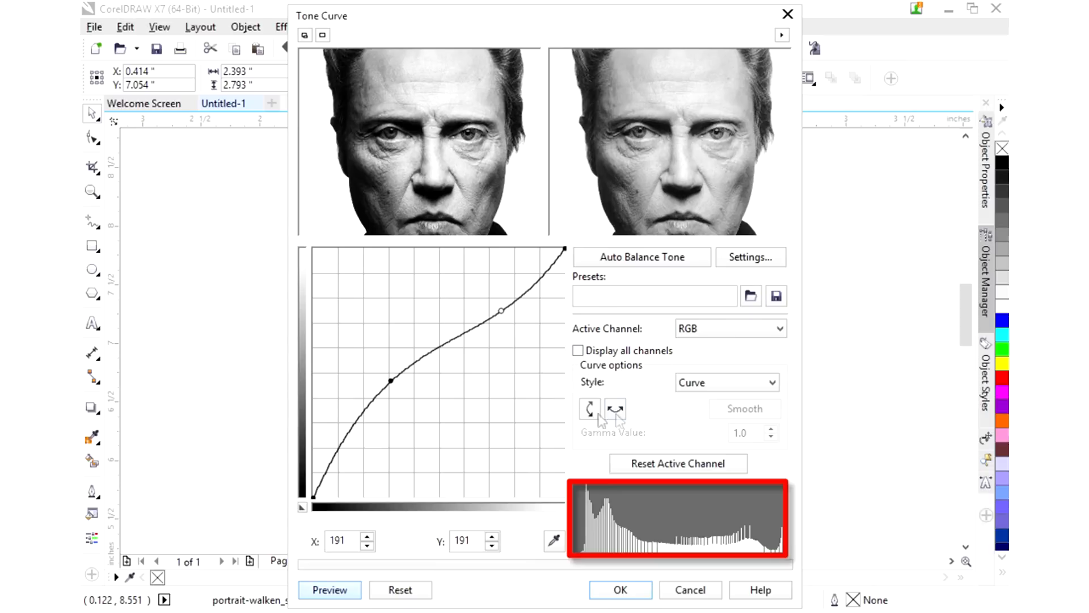
drag(499, 310, 493, 299)
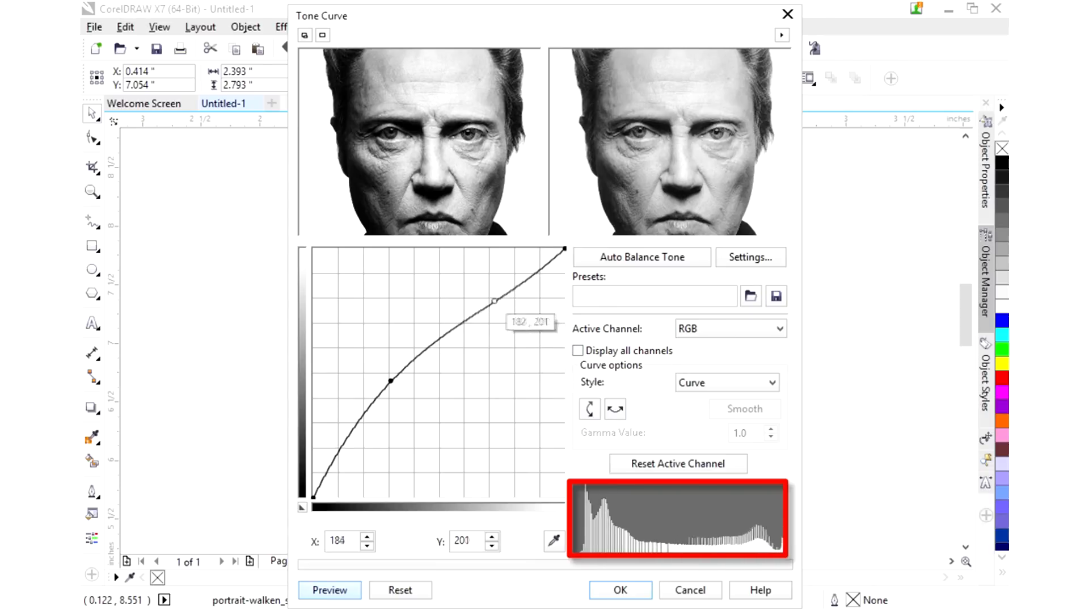
drag(493, 299, 484, 290)
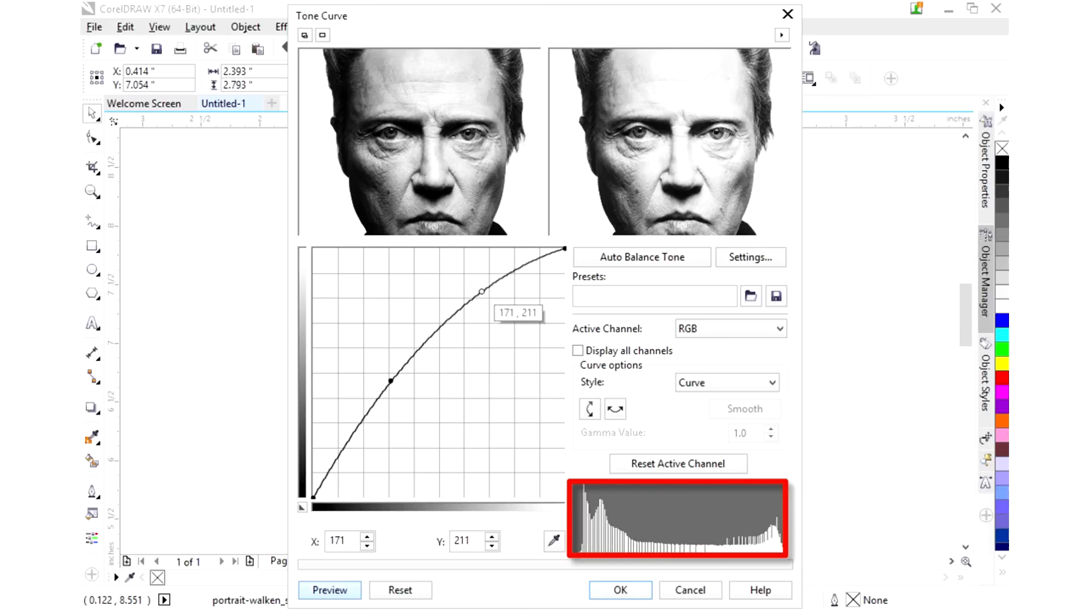
drag(485, 289, 471, 284)
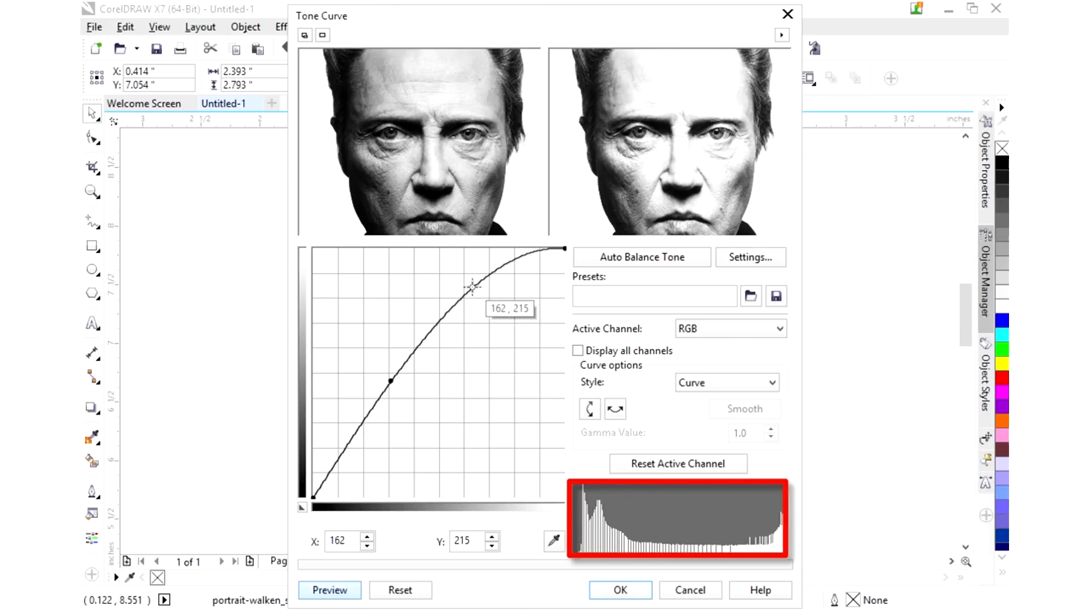
drag(472, 286, 488, 310)
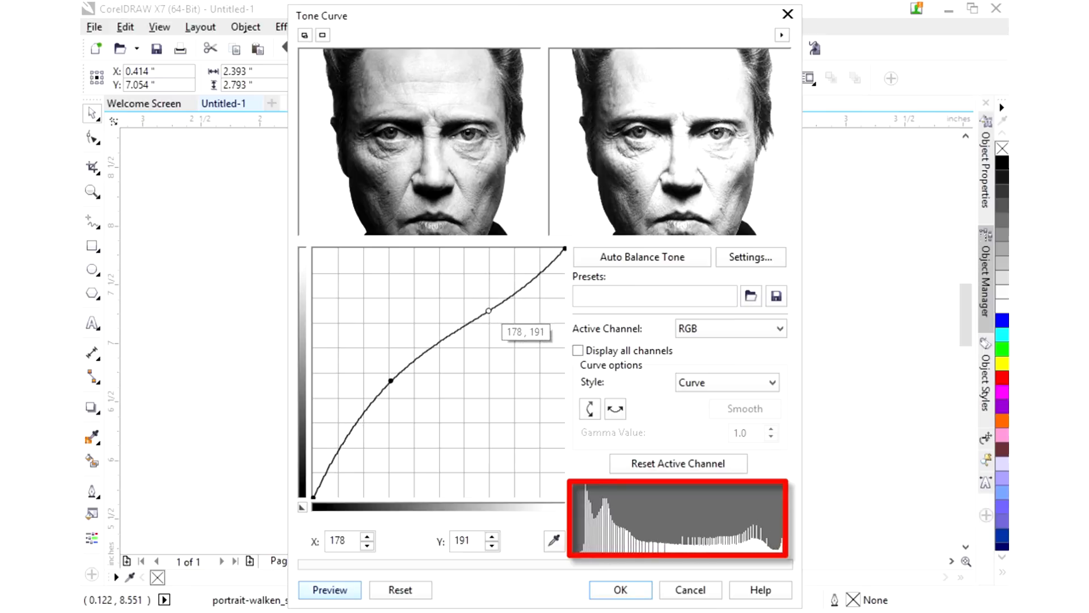
mouse_move(695, 219)
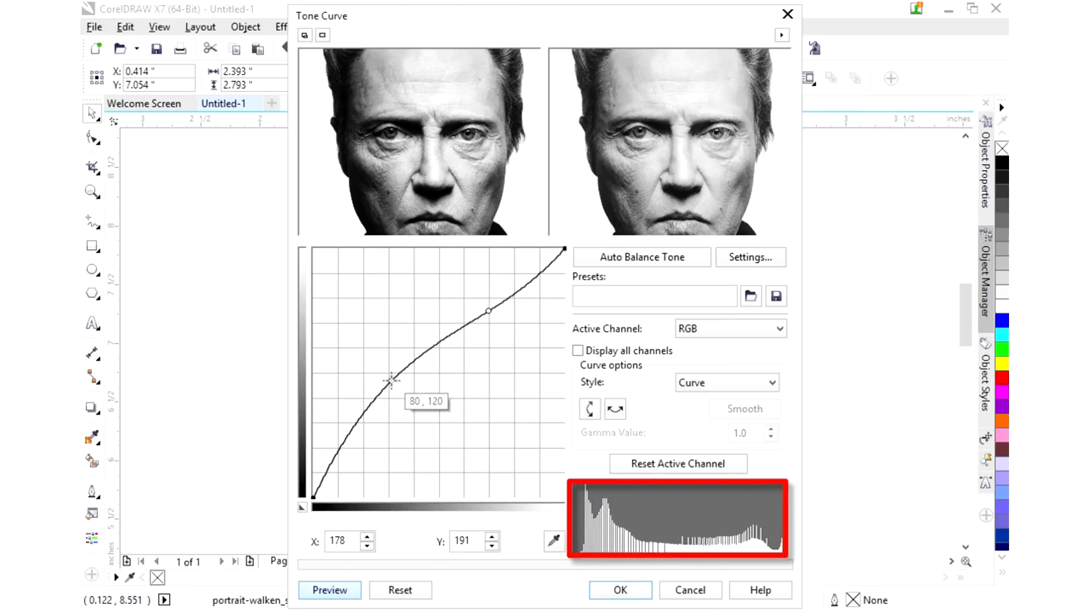
Reposition the lower midtone point into the shadows and add a centre control point.
drag(390, 379, 384, 376)
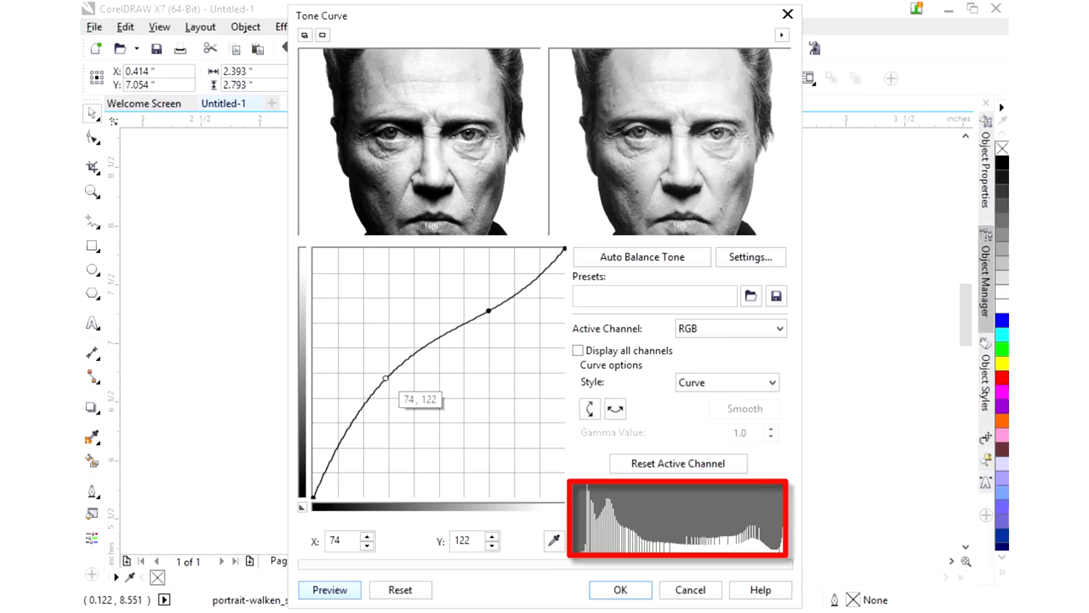
drag(387, 376, 381, 373)
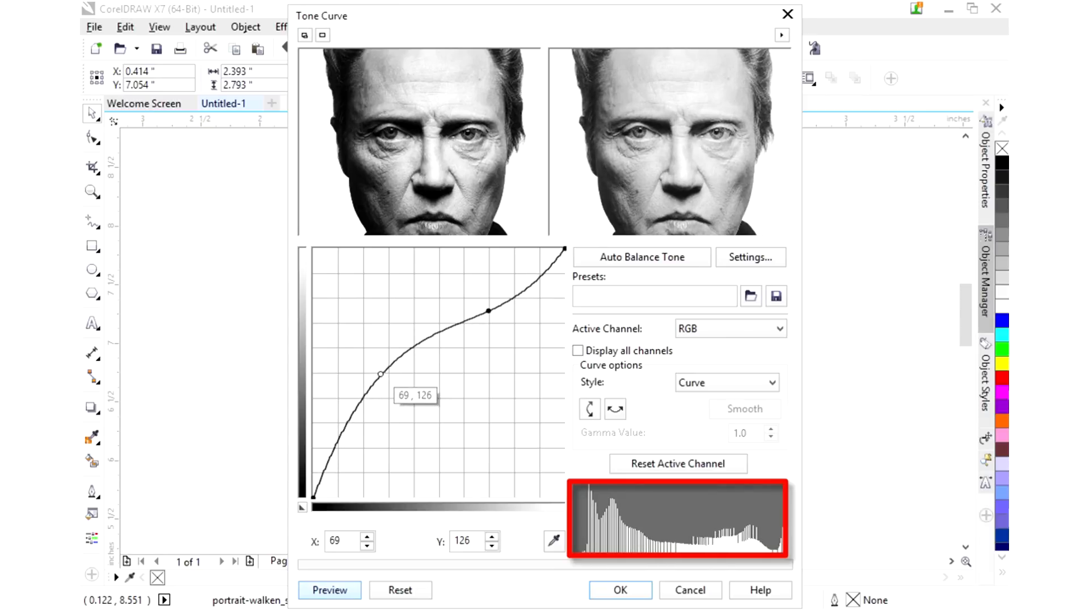
drag(380, 374, 374, 366)
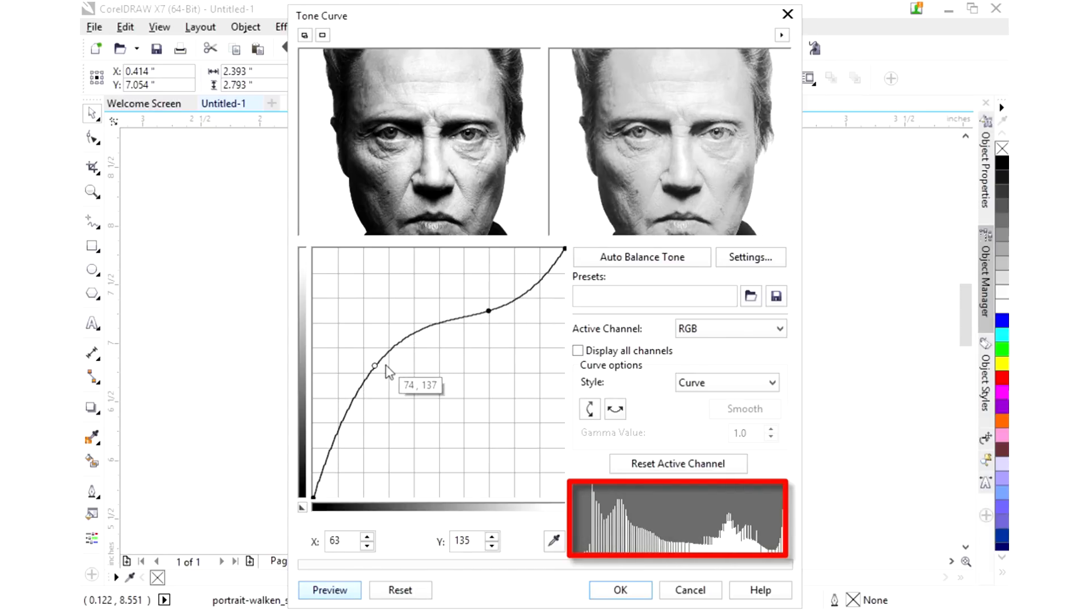
drag(375, 364, 376, 367)
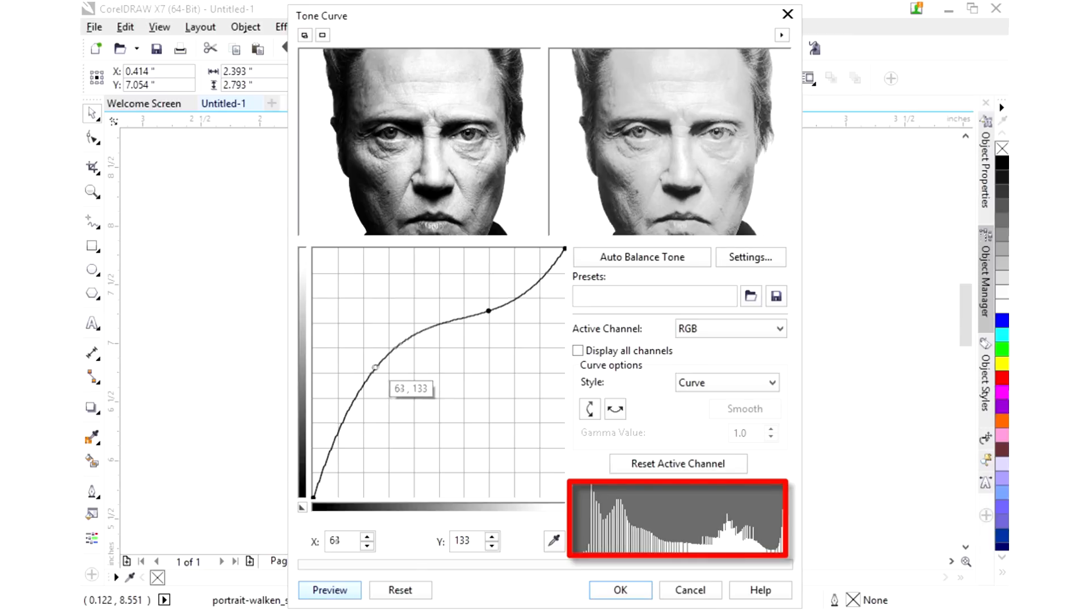
drag(376, 366, 357, 407)
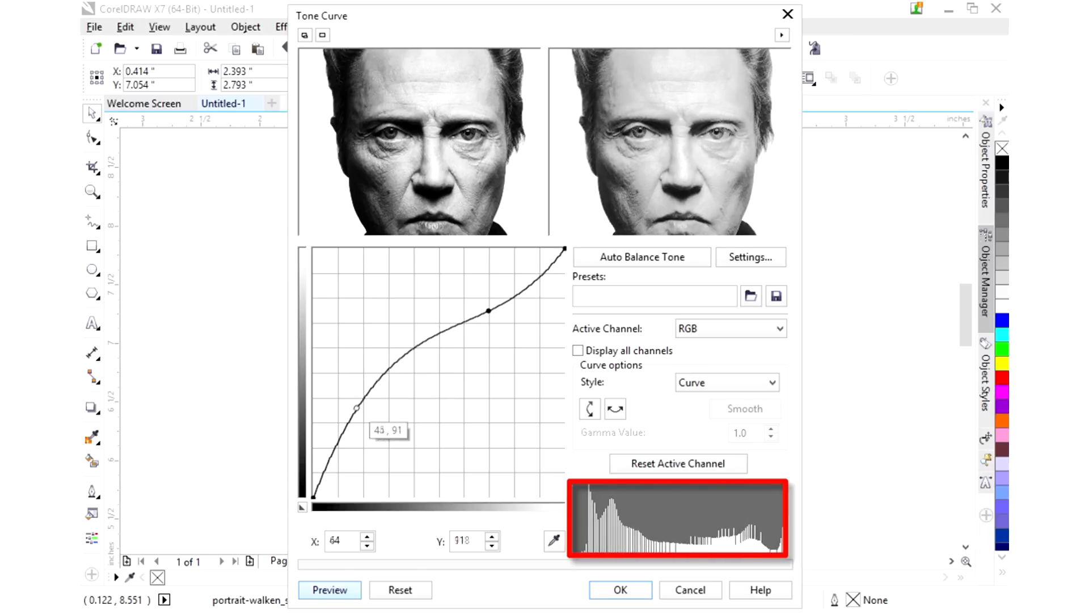
drag(355, 407, 339, 428)
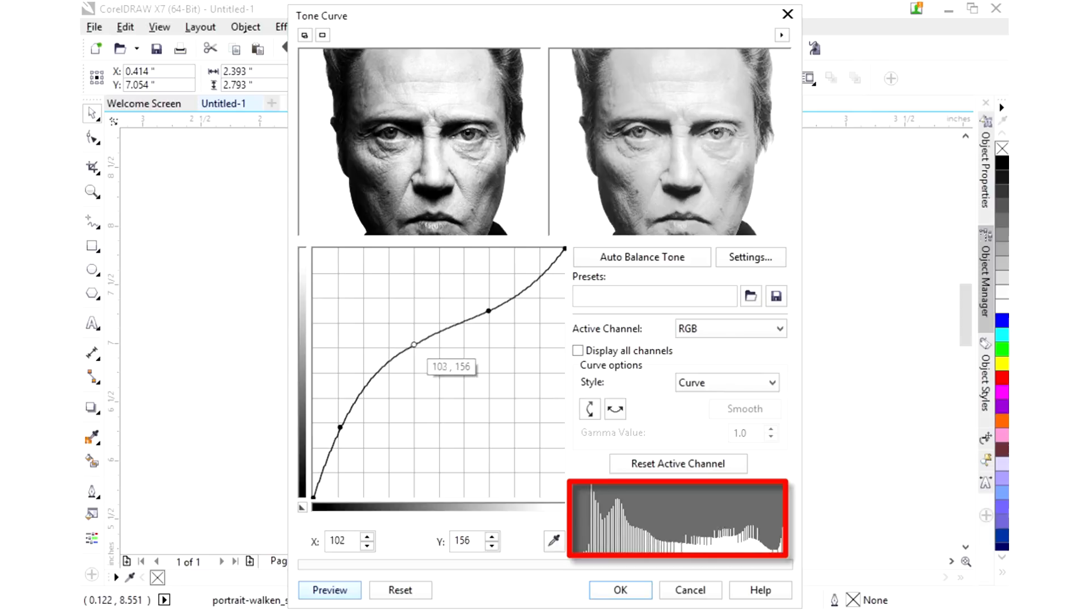
Move the centre point down, lift the dark end near 25, and raise a shadow point to about 51→109.
drag(418, 345, 314, 492)
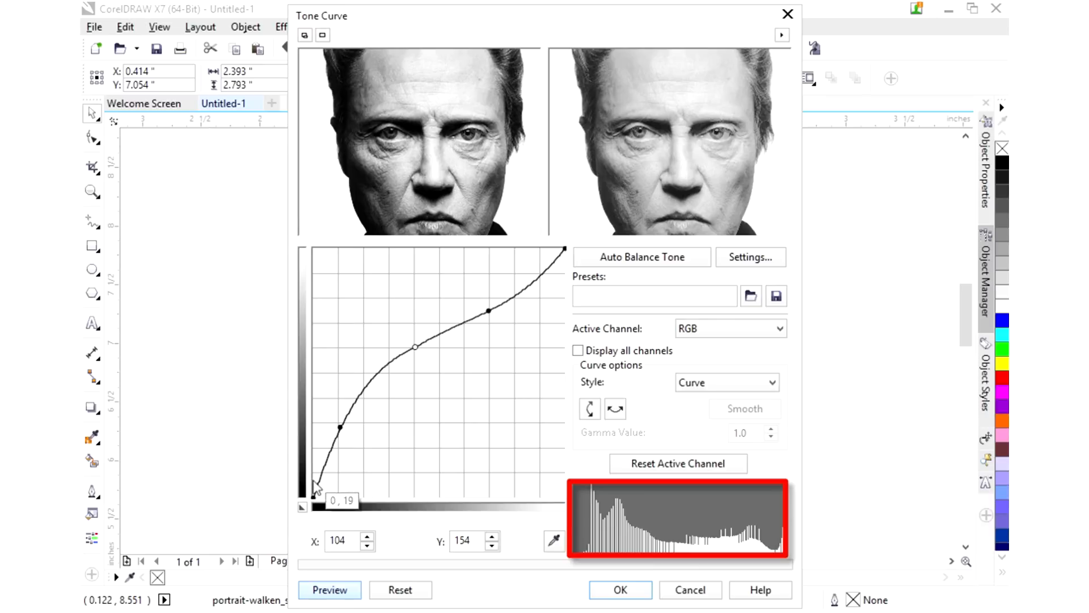
drag(314, 488, 304, 506)
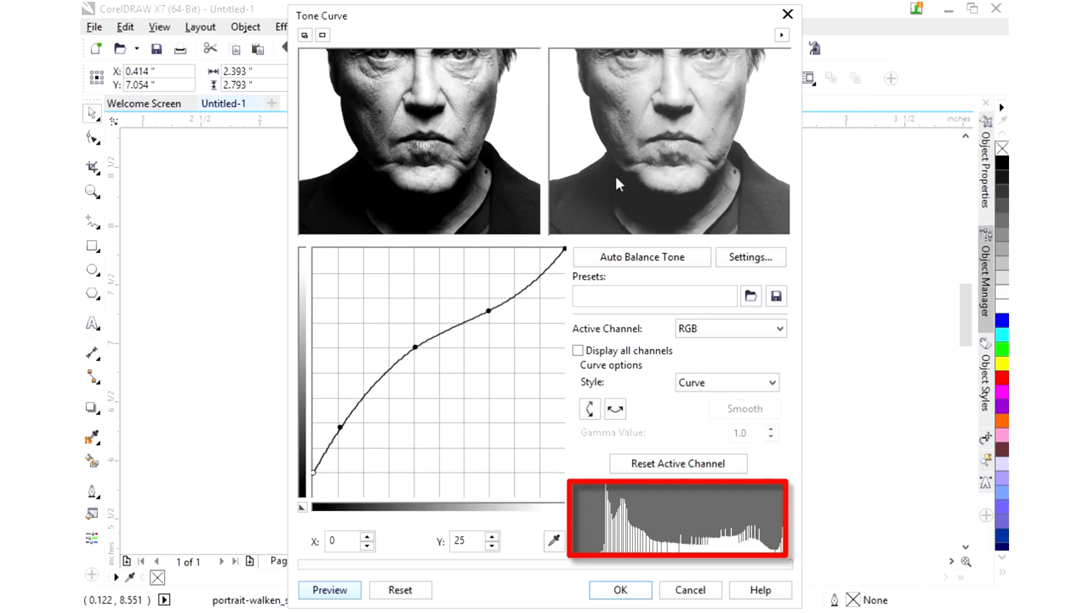
mouse_move(399, 416)
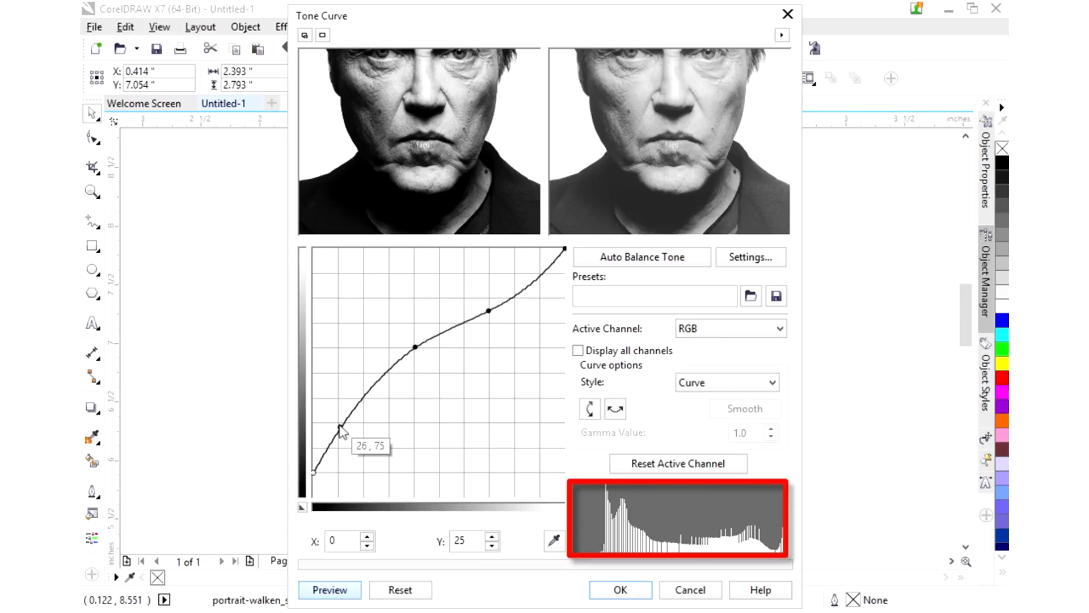
drag(342, 427, 345, 443)
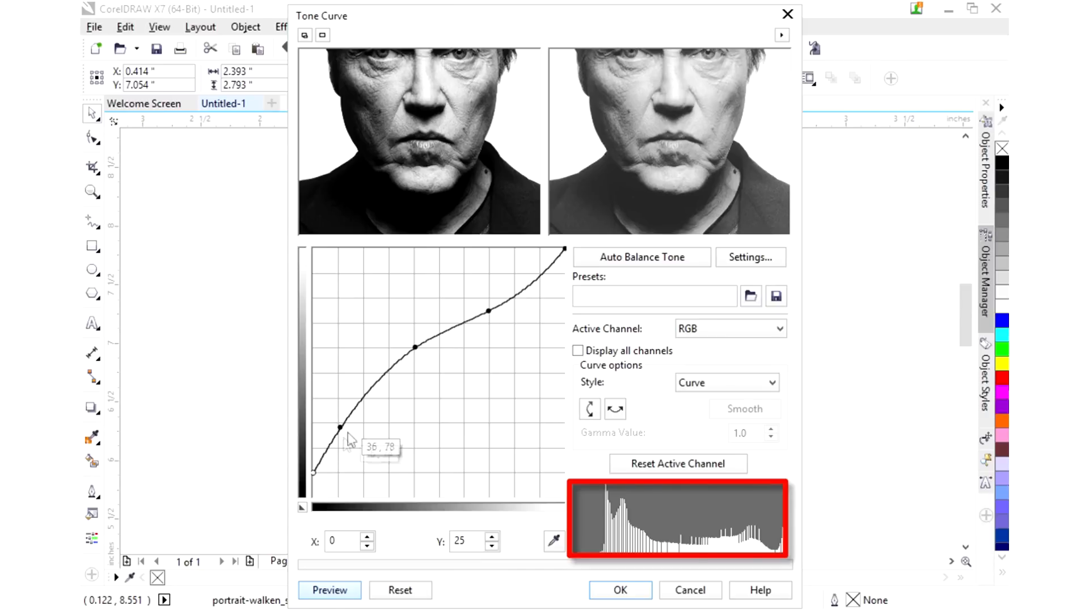
drag(342, 427, 340, 420)
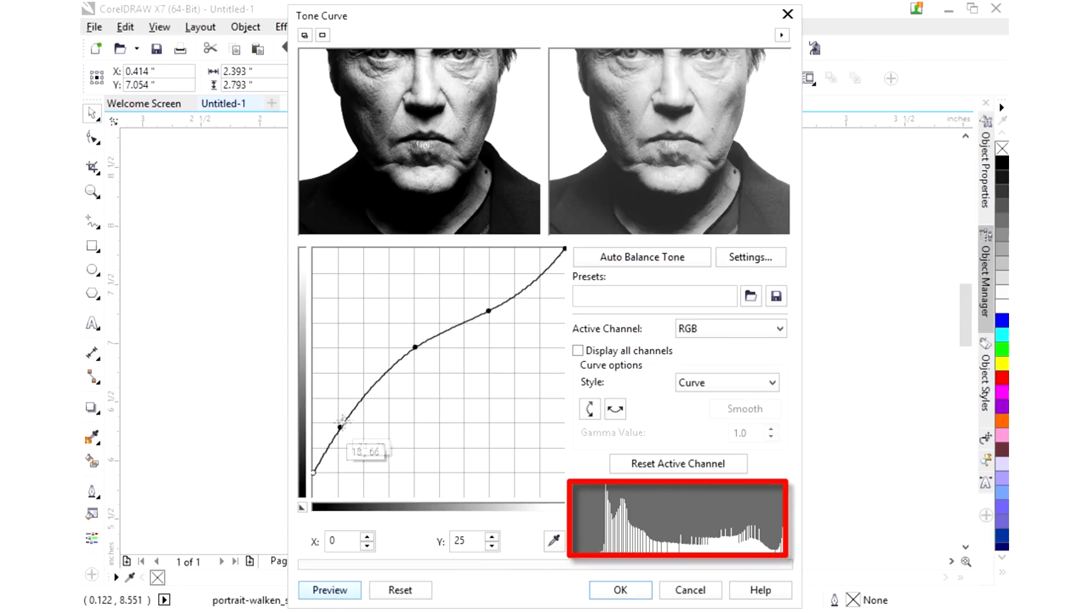
drag(340, 421, 362, 391)
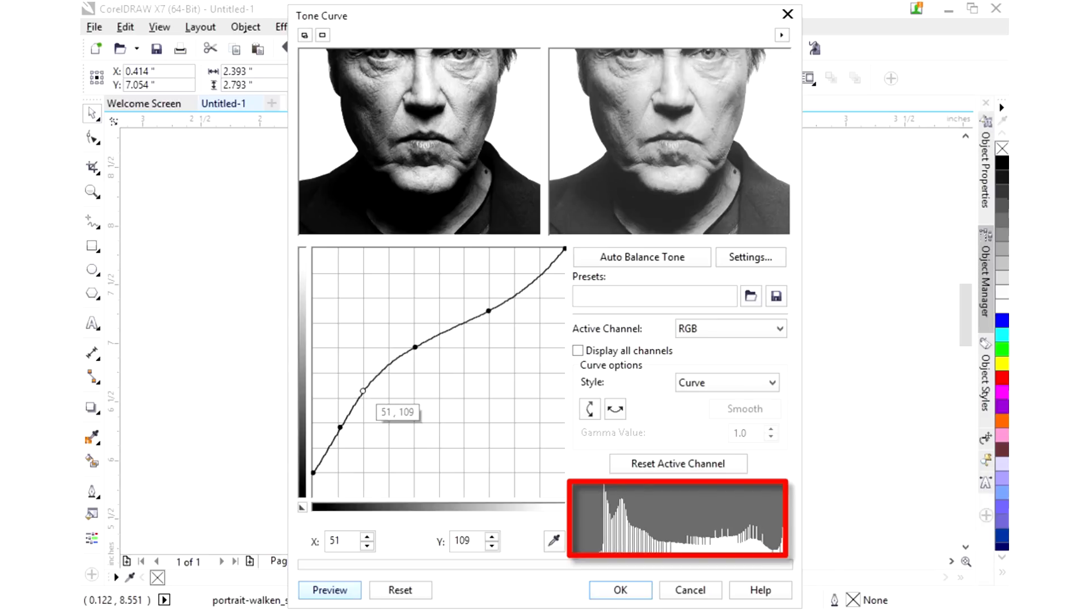
mouse_move(425, 163)
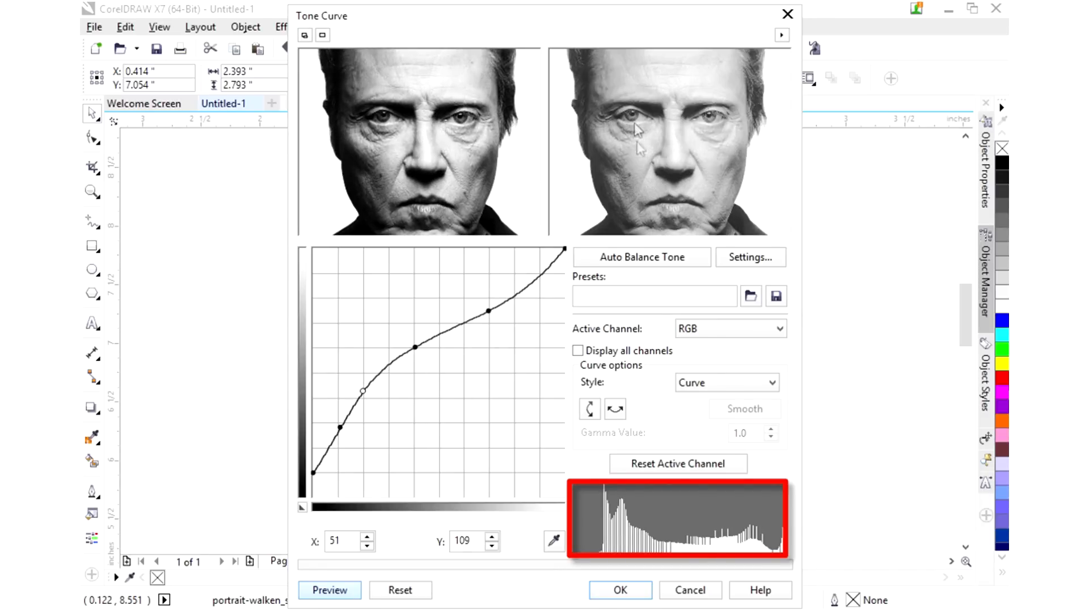
mouse_move(744, 154)
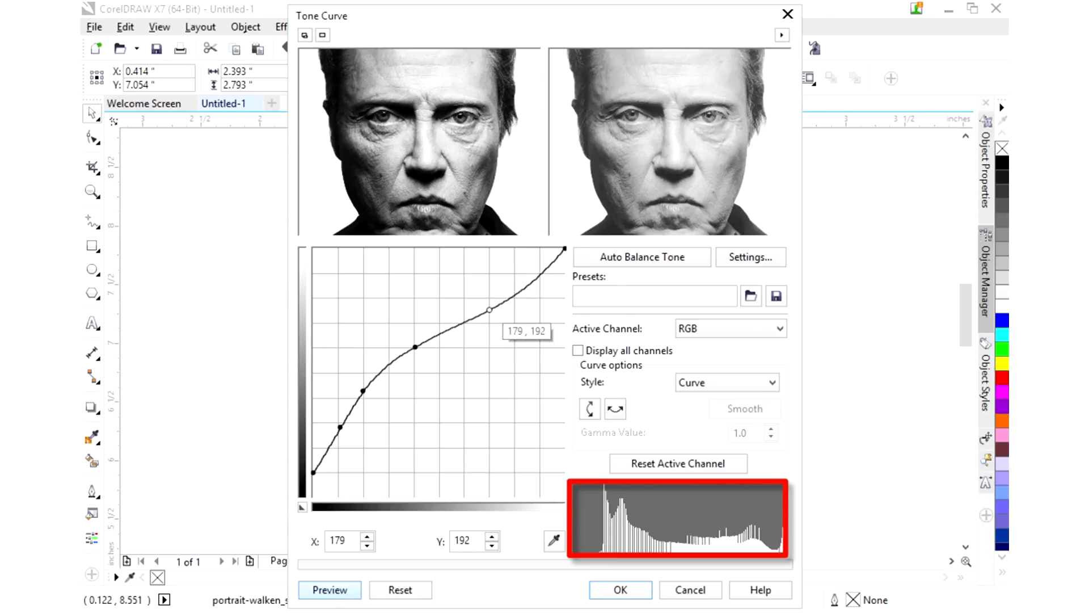
Raise the highlight point to about 178→214 and set the midpoint near 92→156.
drag(488, 309, 488, 302)
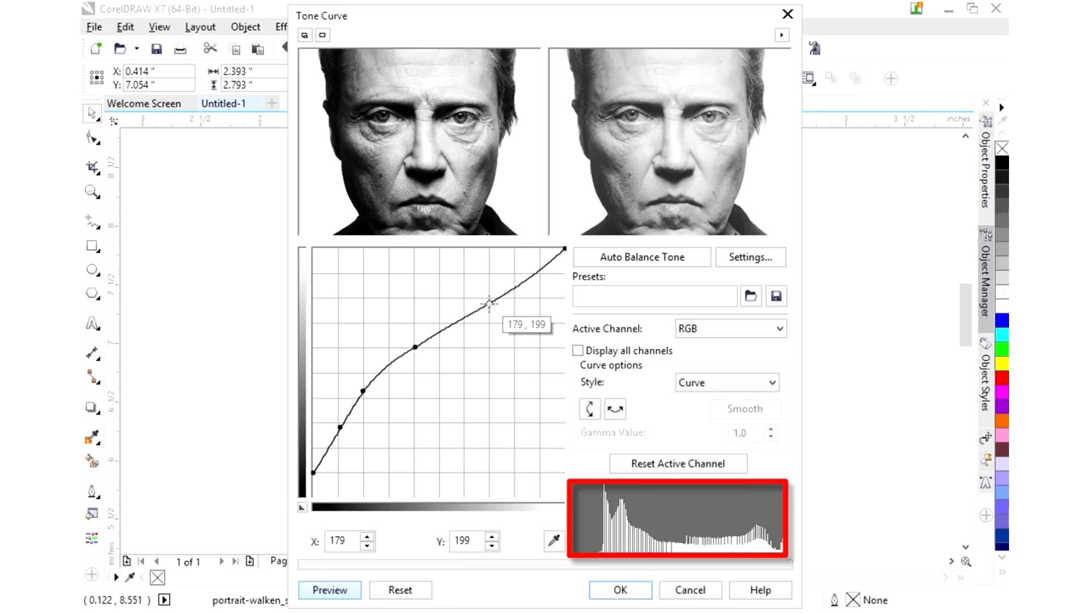
drag(489, 301, 489, 291)
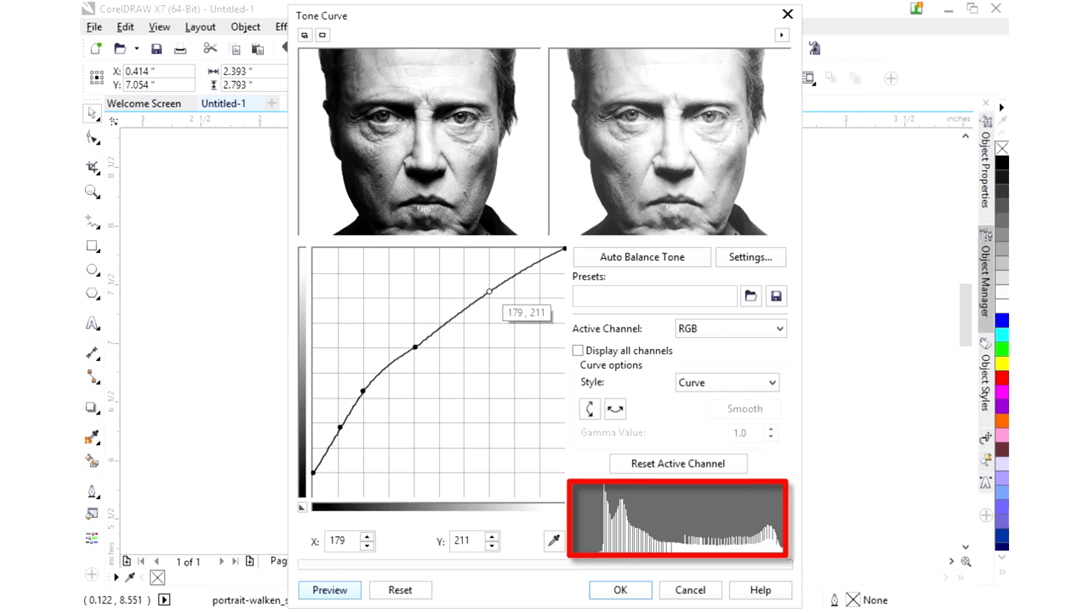
drag(490, 290, 488, 288)
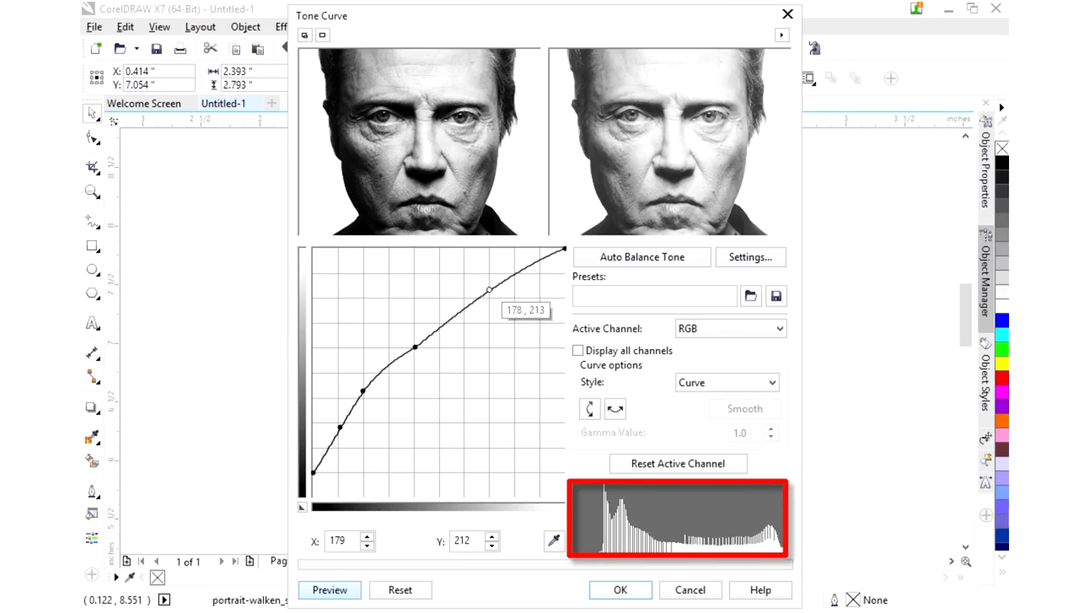
drag(488, 290, 486, 287)
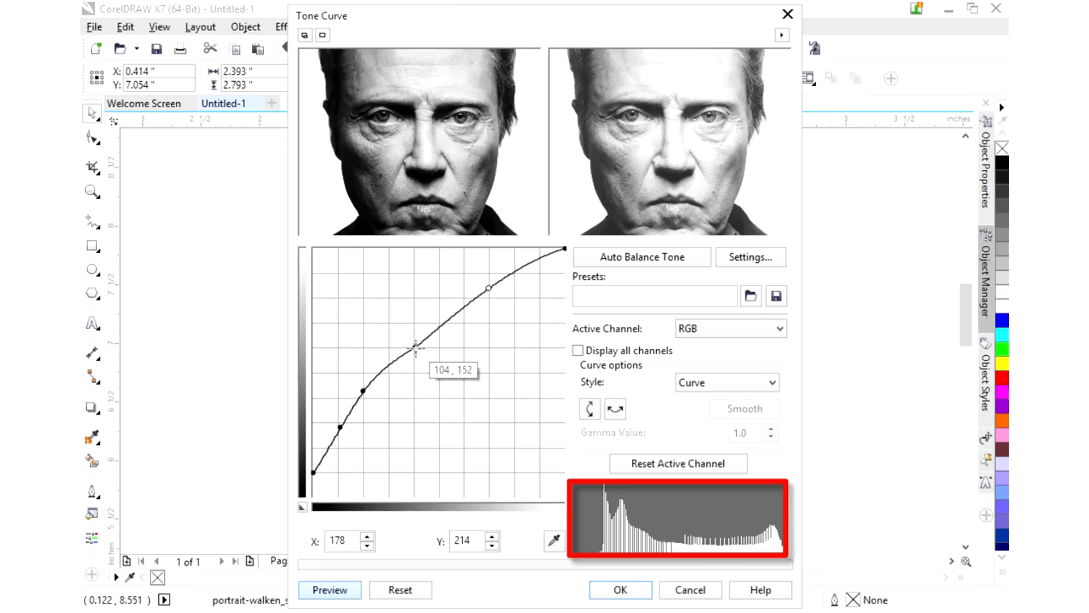
drag(416, 347, 405, 342)
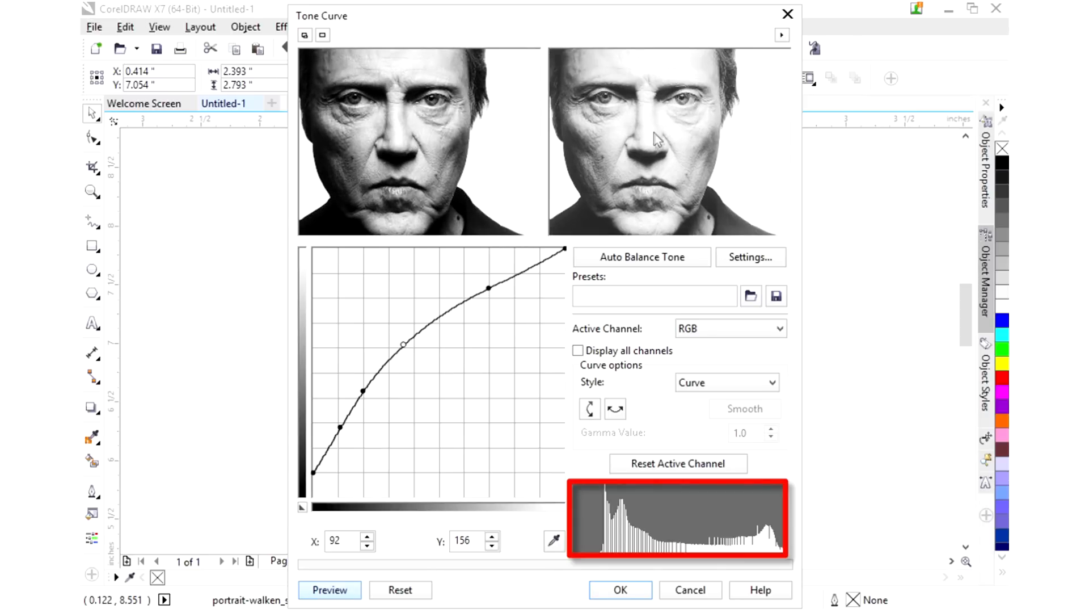
mouse_move(322, 490)
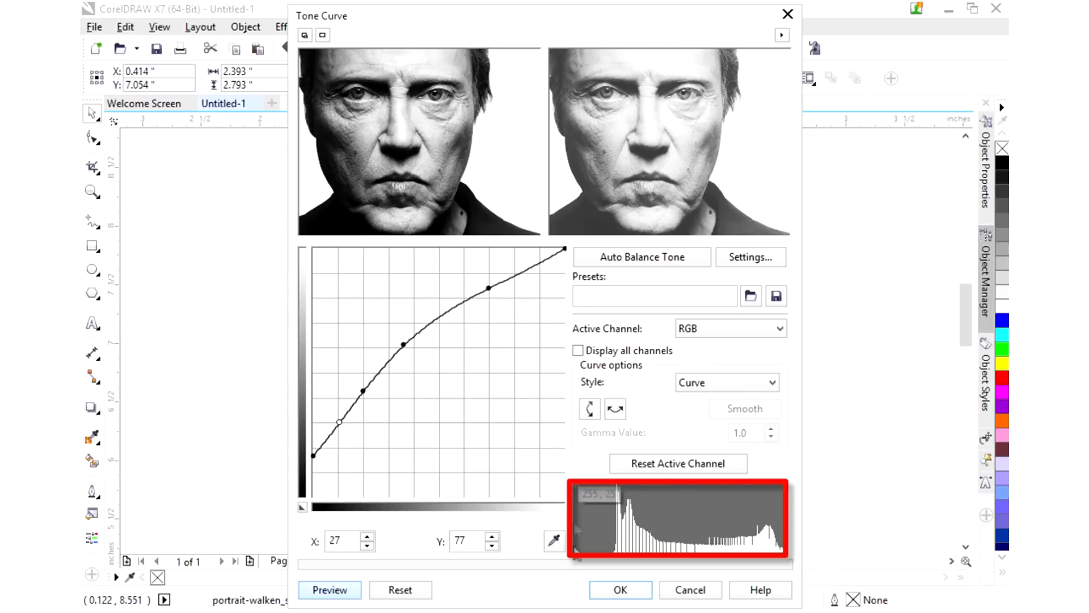
Confirm the Tone Curve dialog so the lightened result is applied to the bitmap.
click(621, 590)
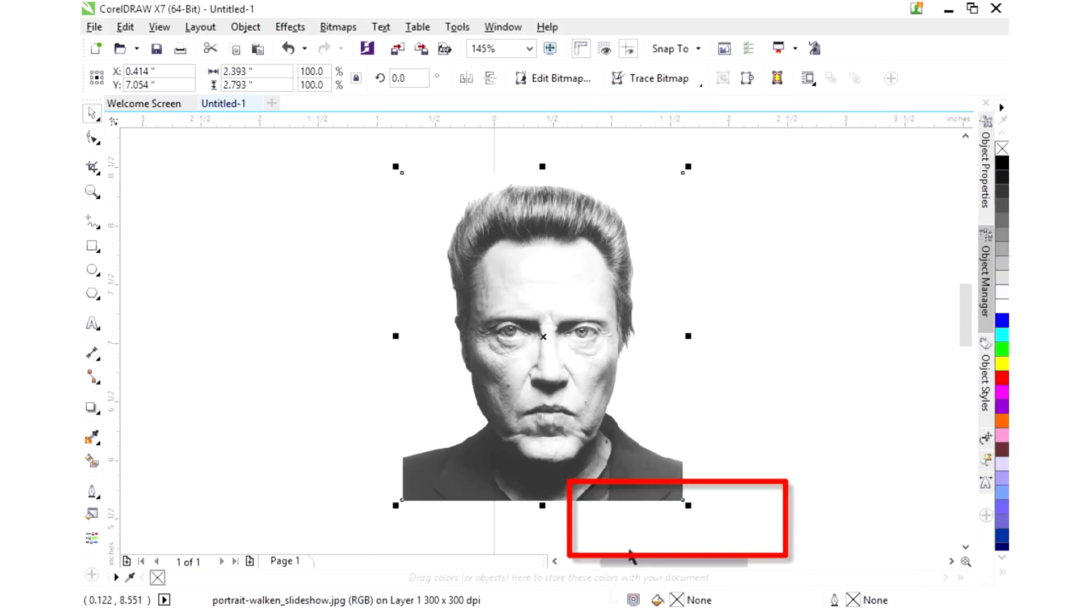
mouse_move(654, 488)
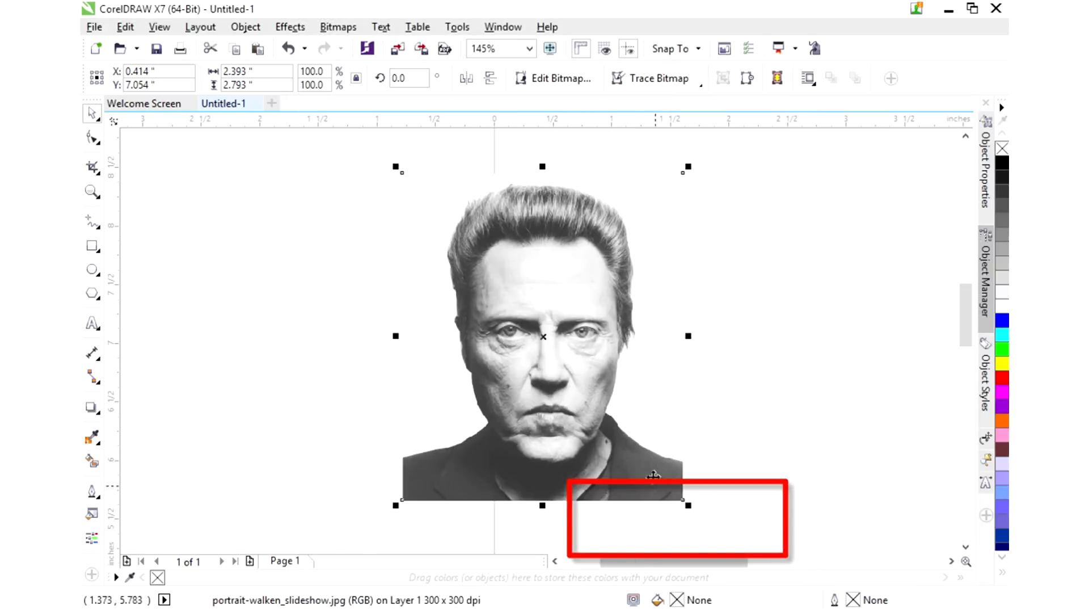
mouse_move(627, 495)
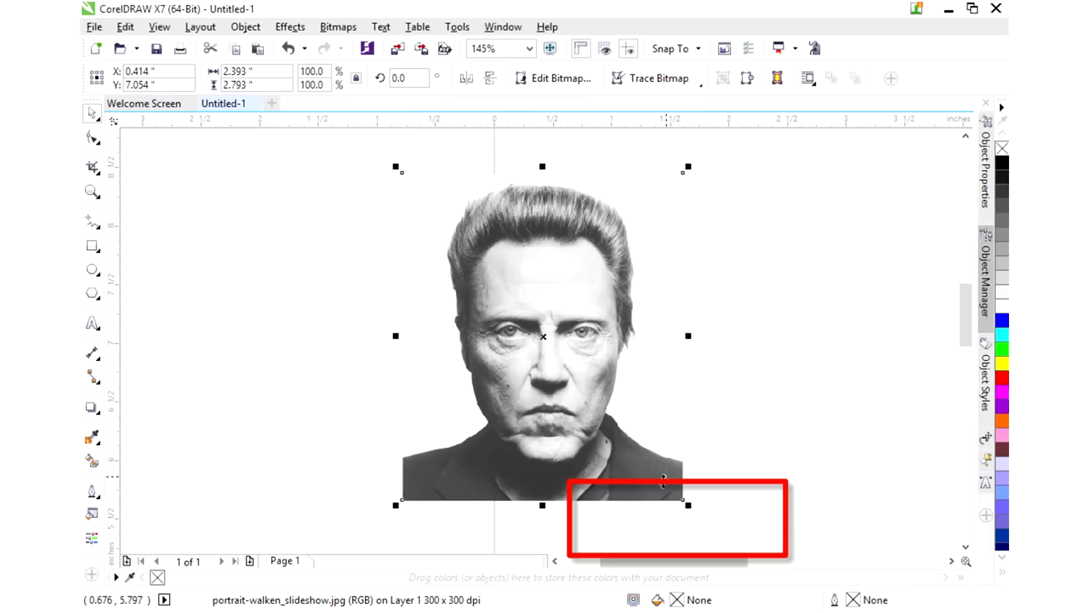
mouse_move(567, 445)
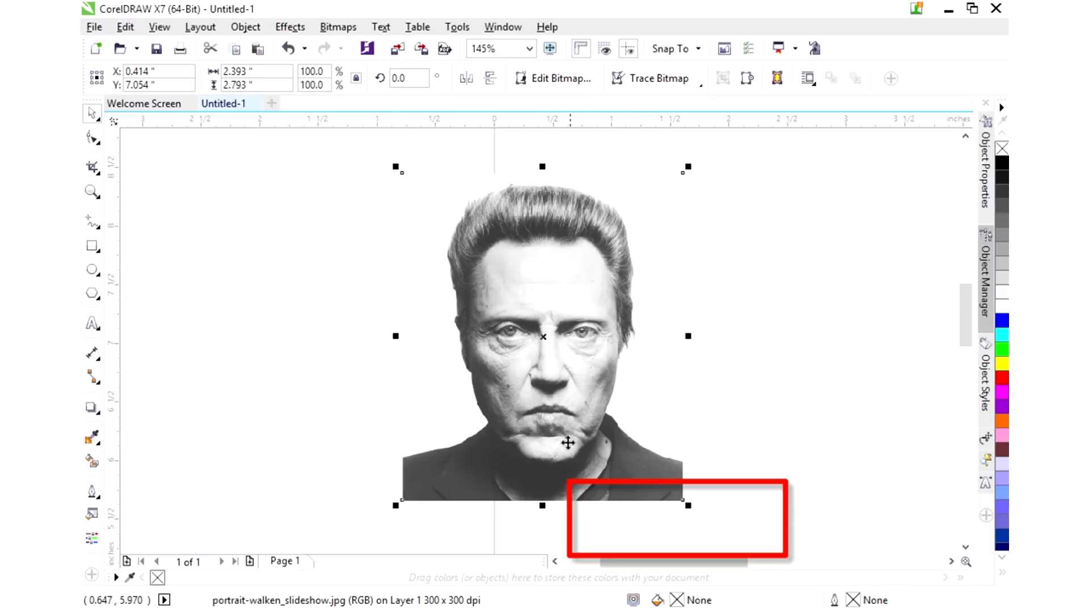
mouse_move(497, 340)
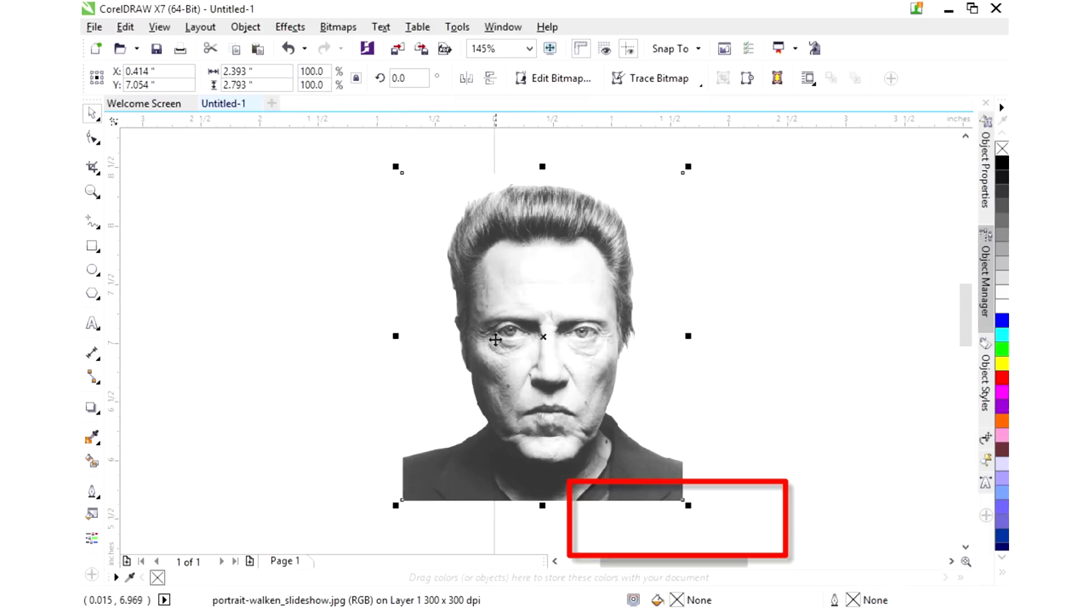
mouse_move(488, 415)
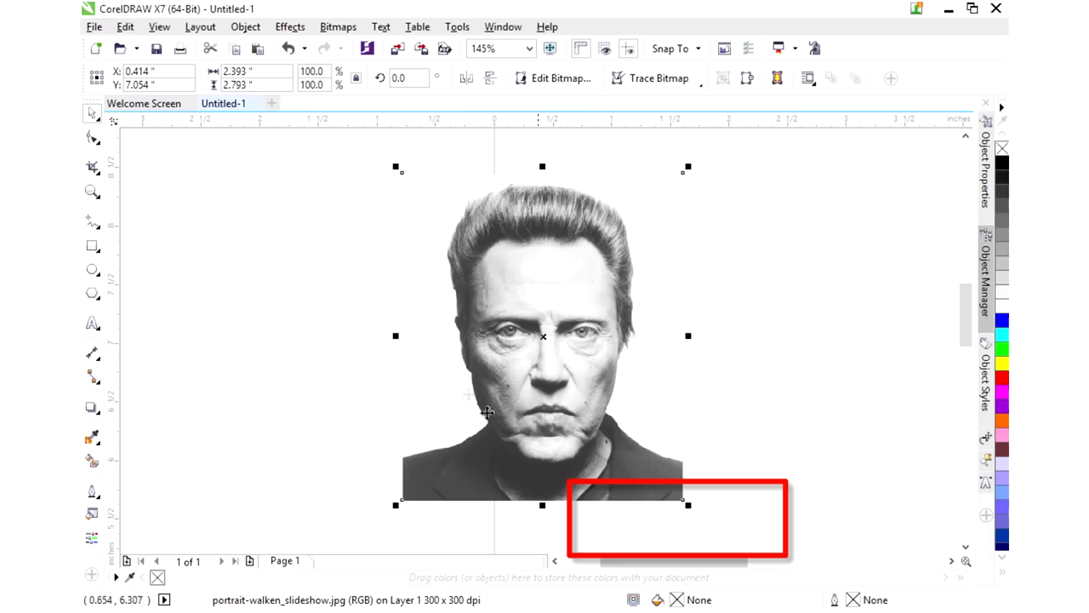
mouse_move(462, 415)
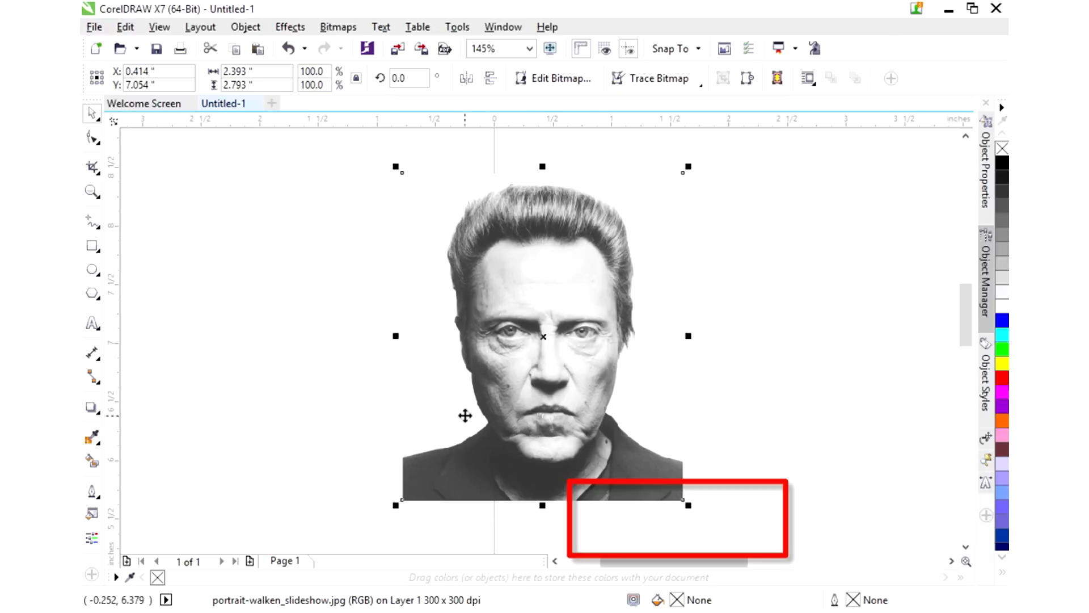
mouse_move(619, 117)
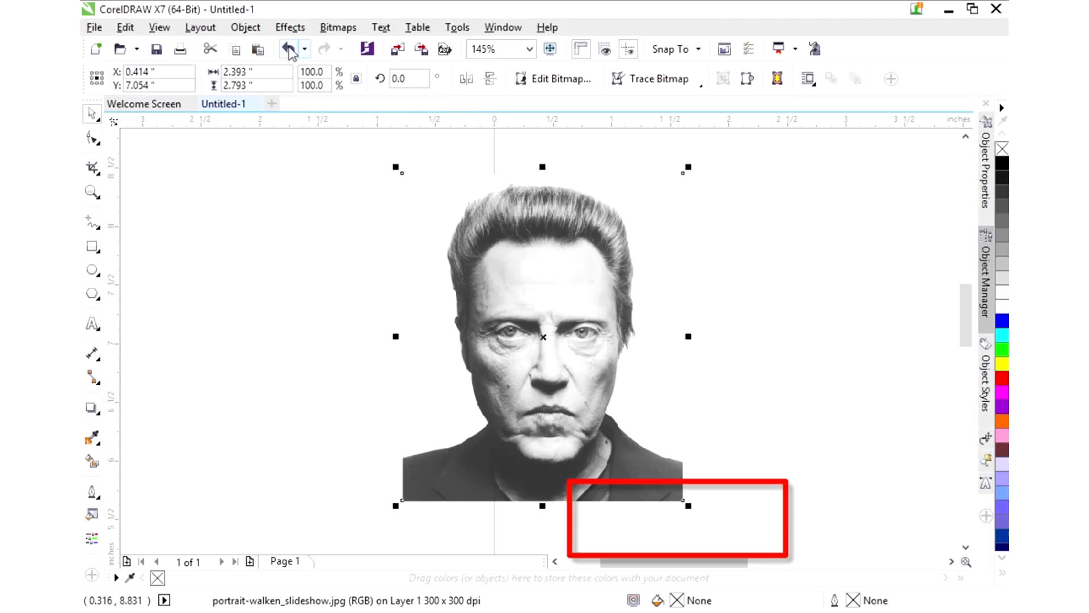
mouse_move(287, 49)
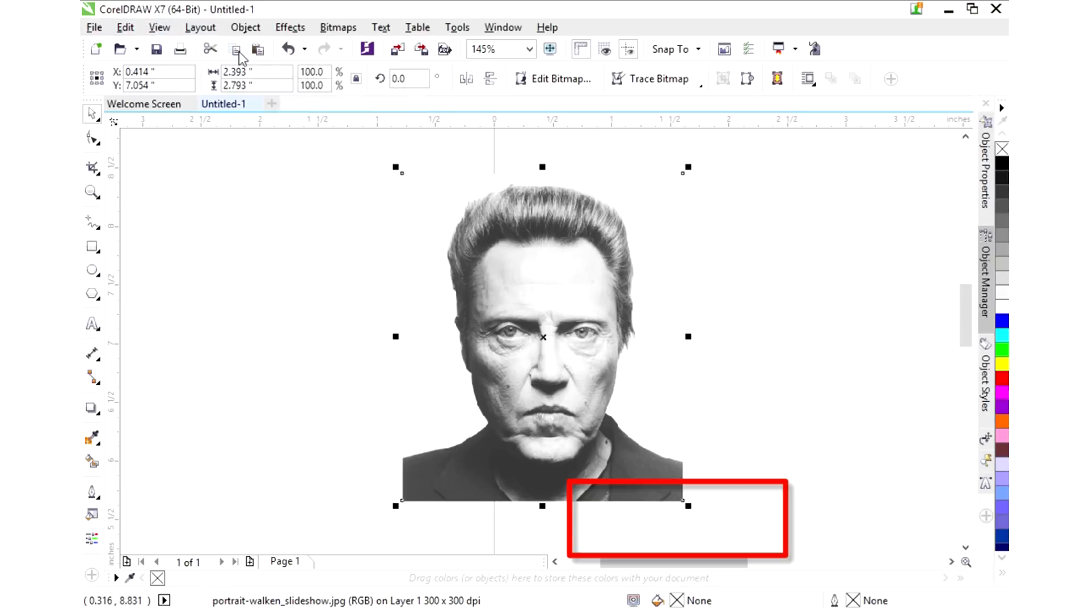
mouse_move(544, 338)
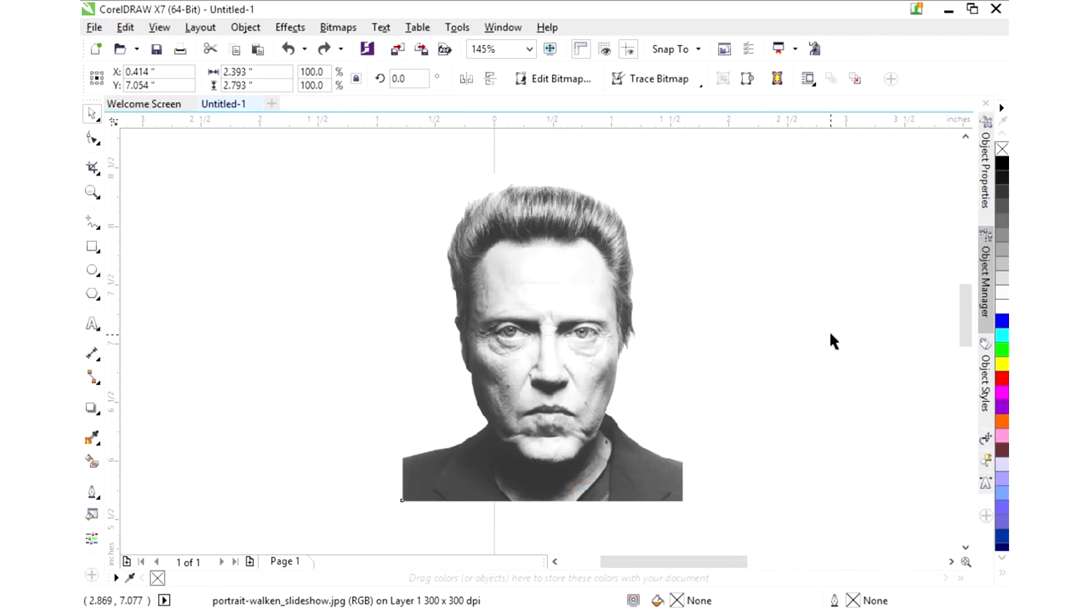
Select the lightened portrait copy lying over the original on the page.
click(543, 338)
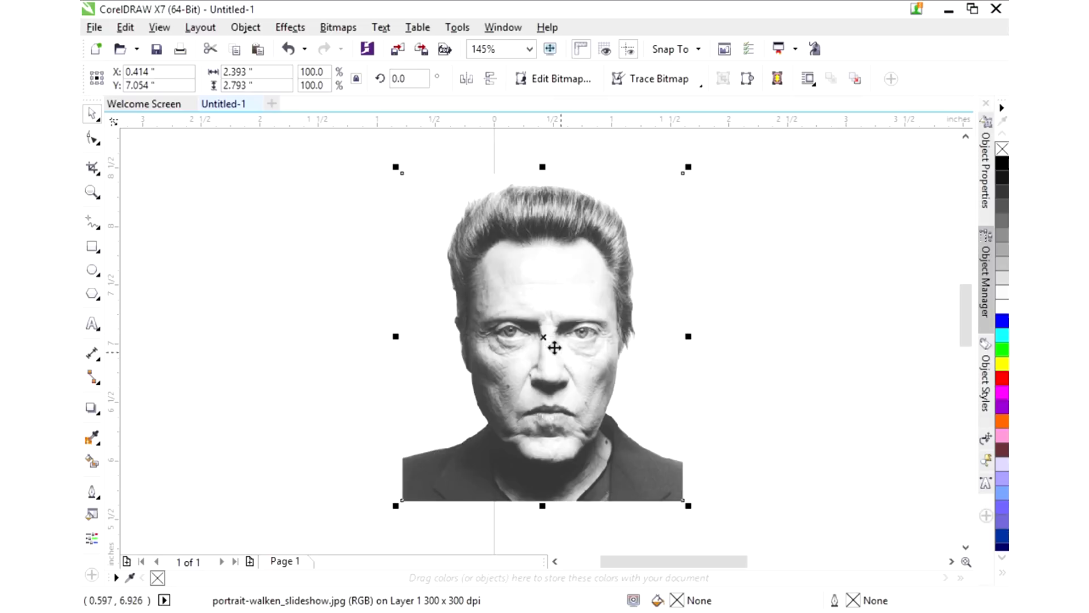
Drag the portrait bitmap sideways so the darker original and lightened copy sit side by side.
drag(542, 347, 821, 337)
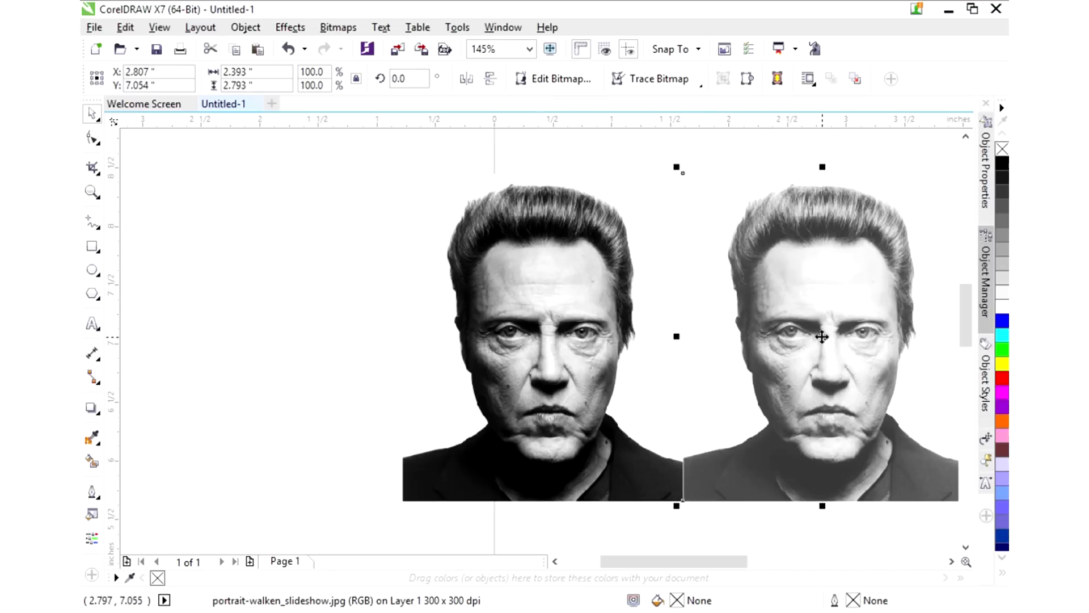
mouse_move(787, 361)
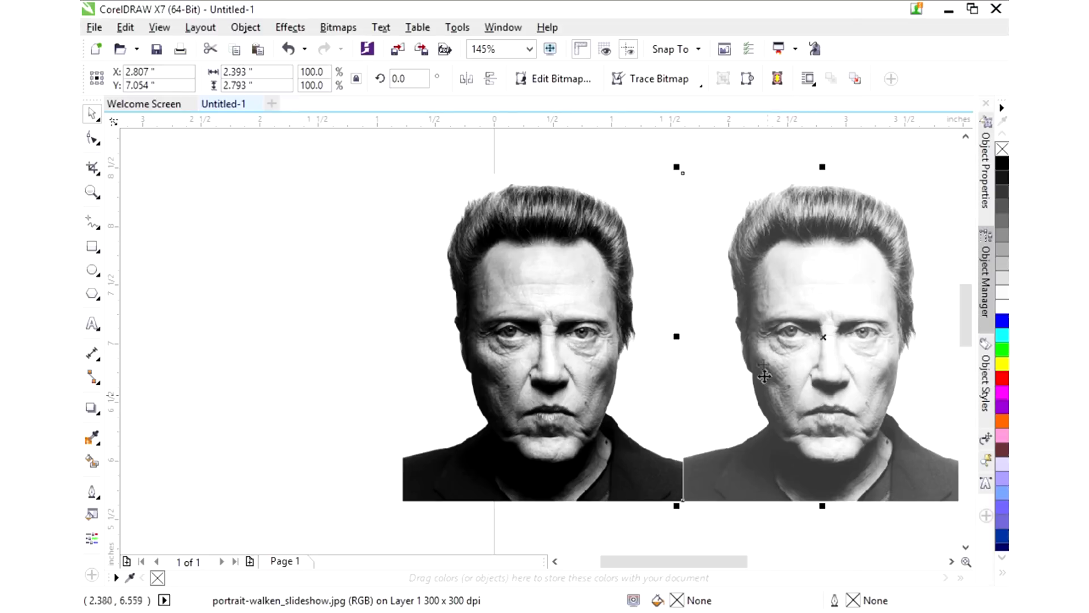
mouse_move(890, 293)
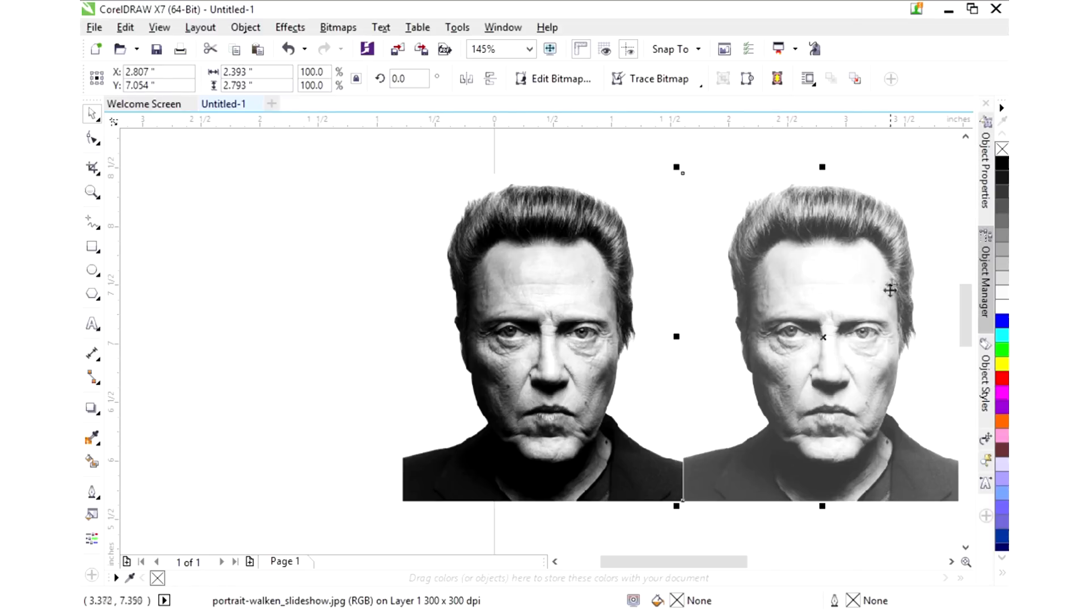
mouse_move(853, 415)
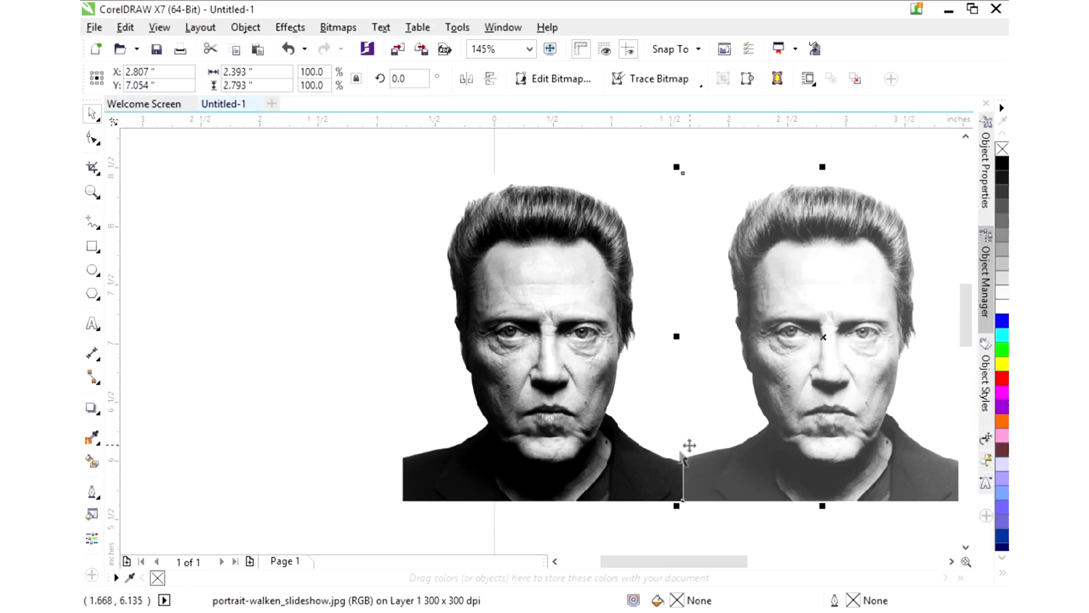
mouse_move(758, 296)
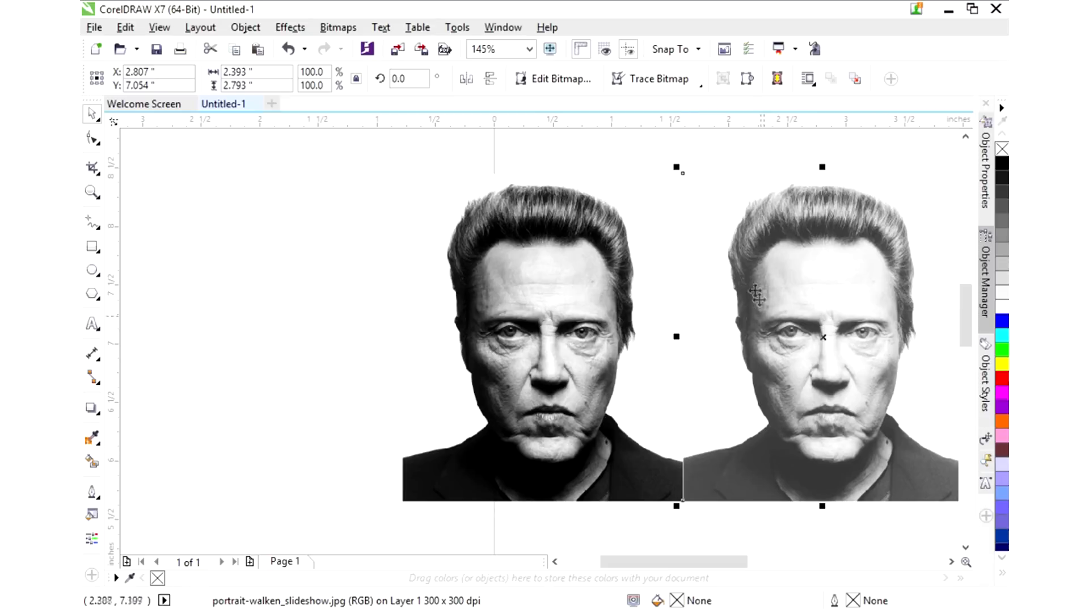
mouse_move(781, 456)
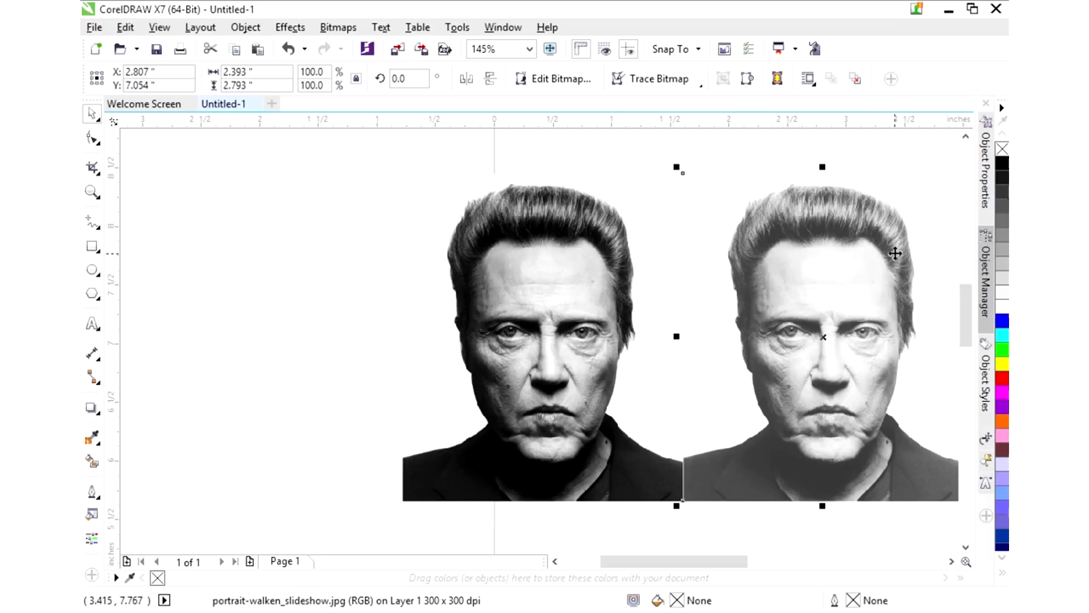
mouse_move(753, 263)
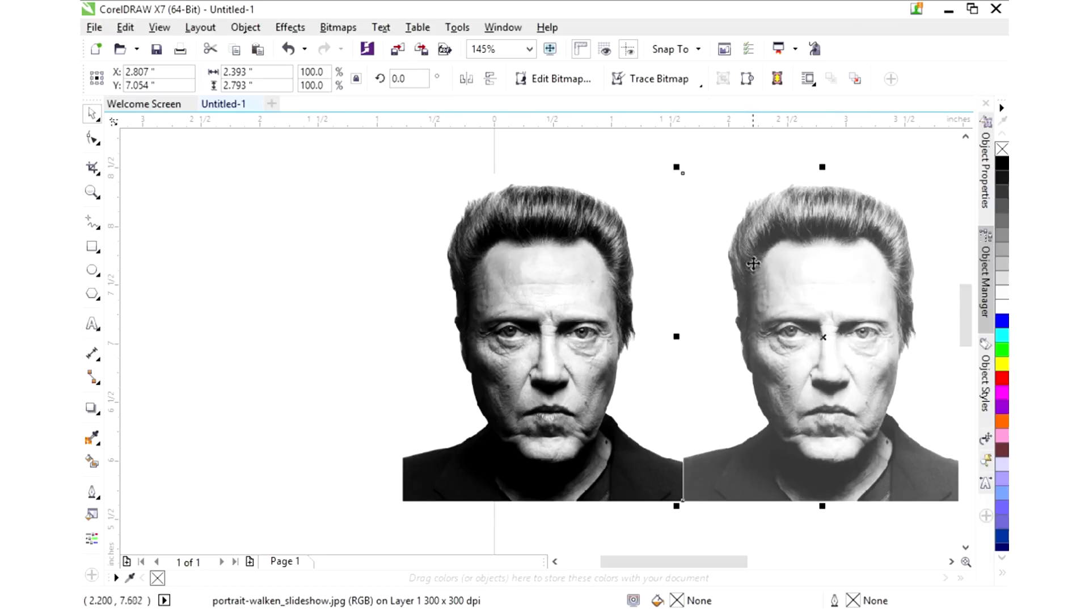
mouse_move(829, 494)
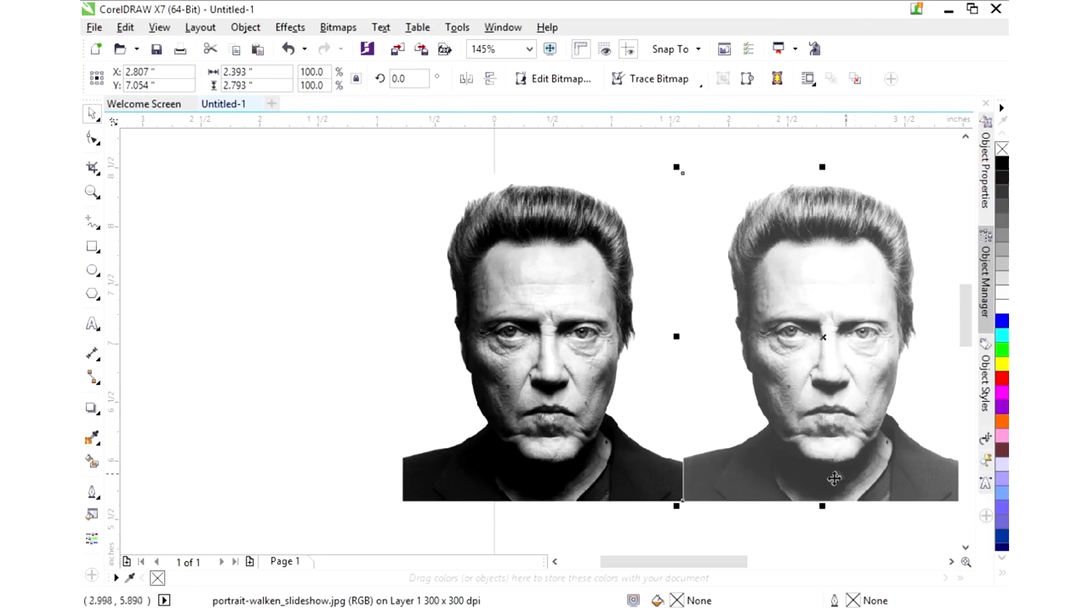
mouse_move(871, 426)
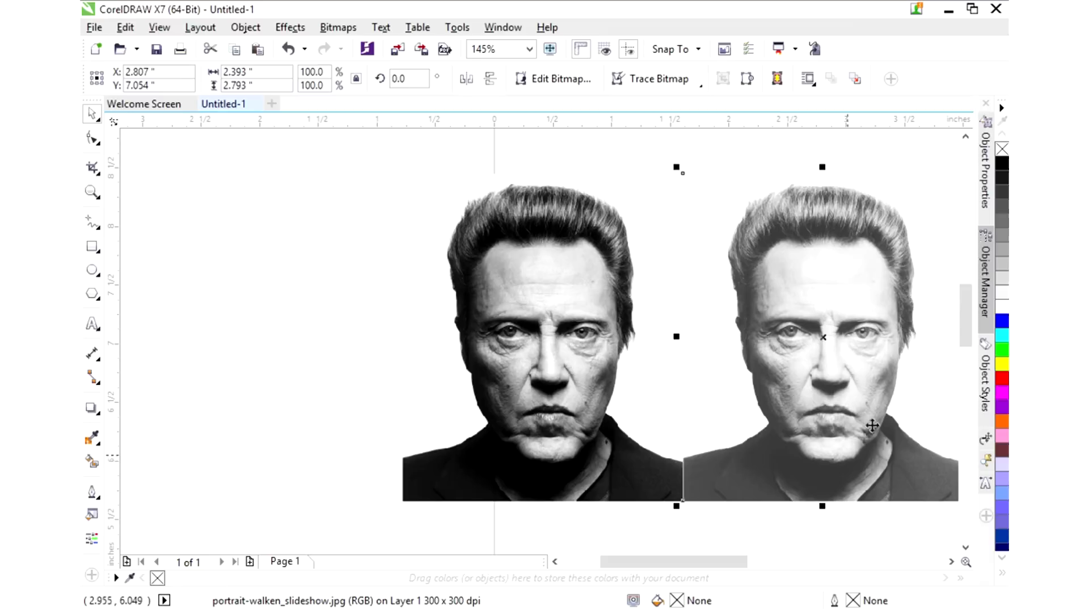
mouse_move(871, 372)
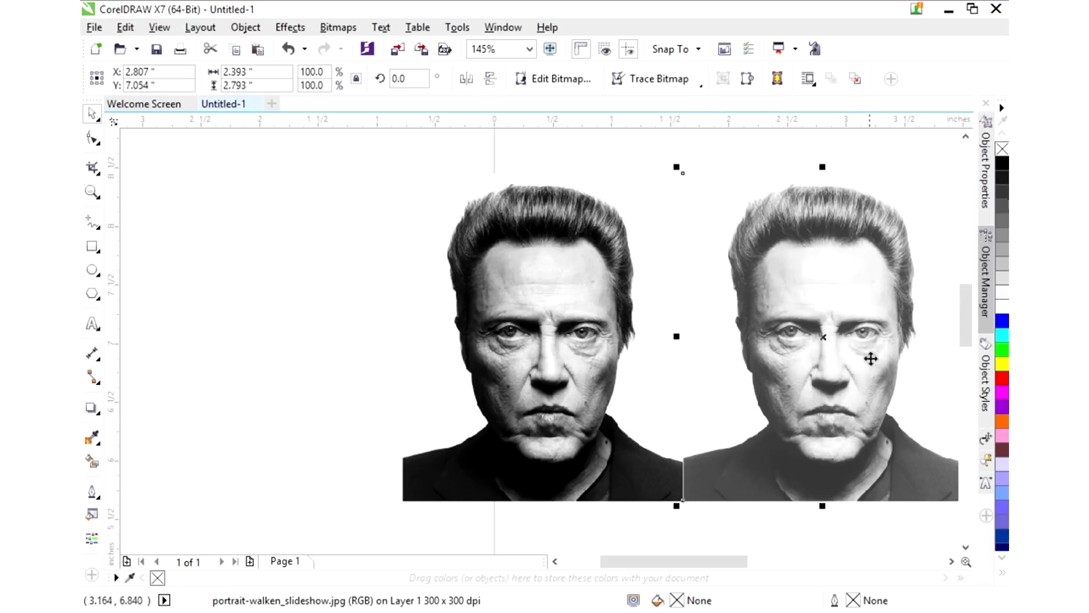
mouse_move(812, 349)
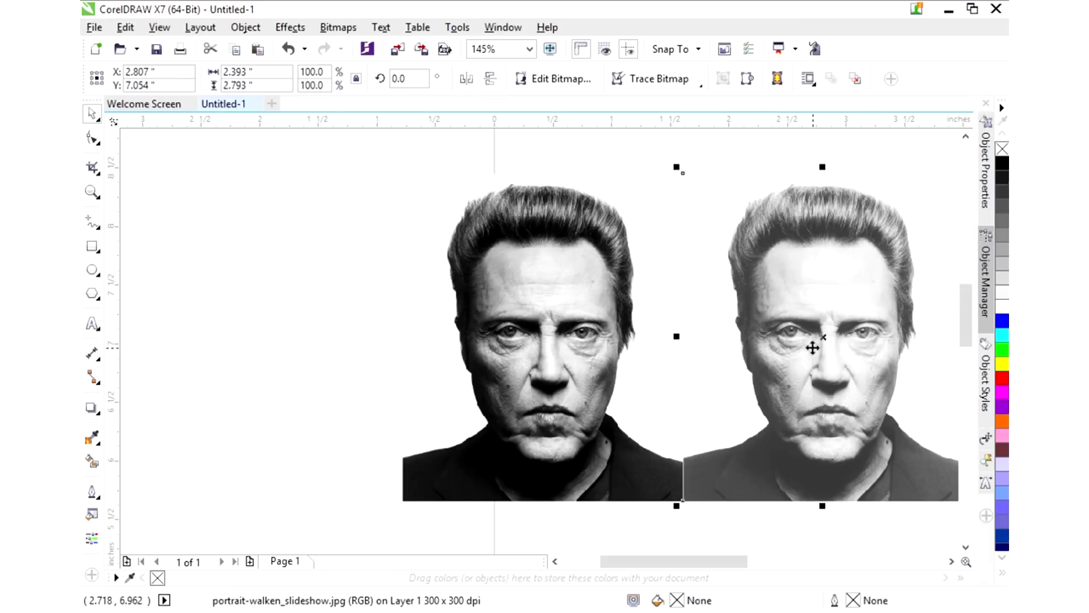
mouse_move(555, 342)
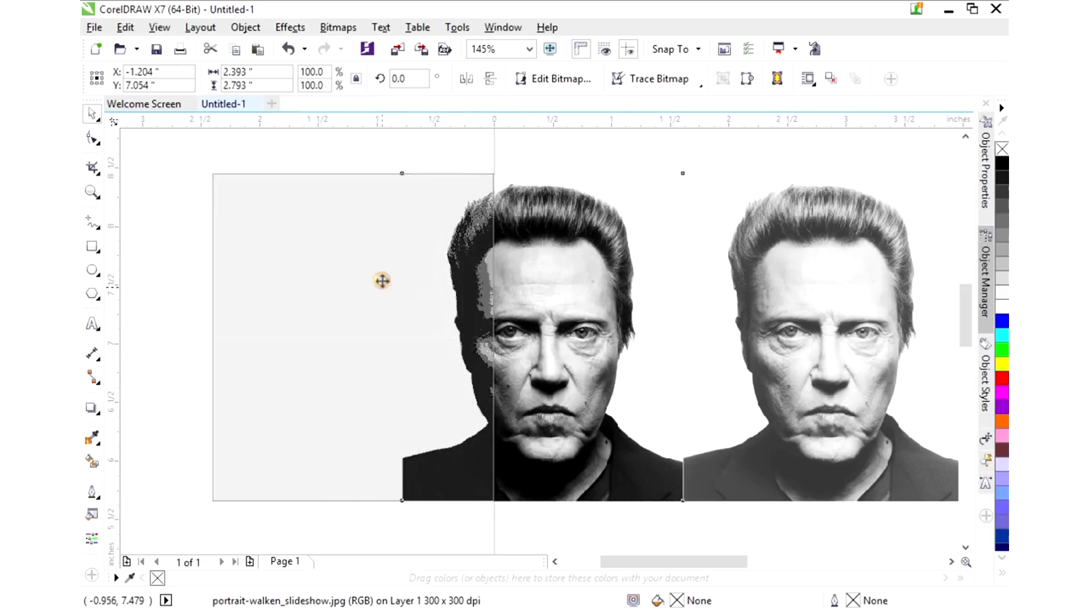
Apply Unsharp Mask to the lightened portrait at 500 percent, radius 10, threshold 0.
drag(381, 280, 628, 313)
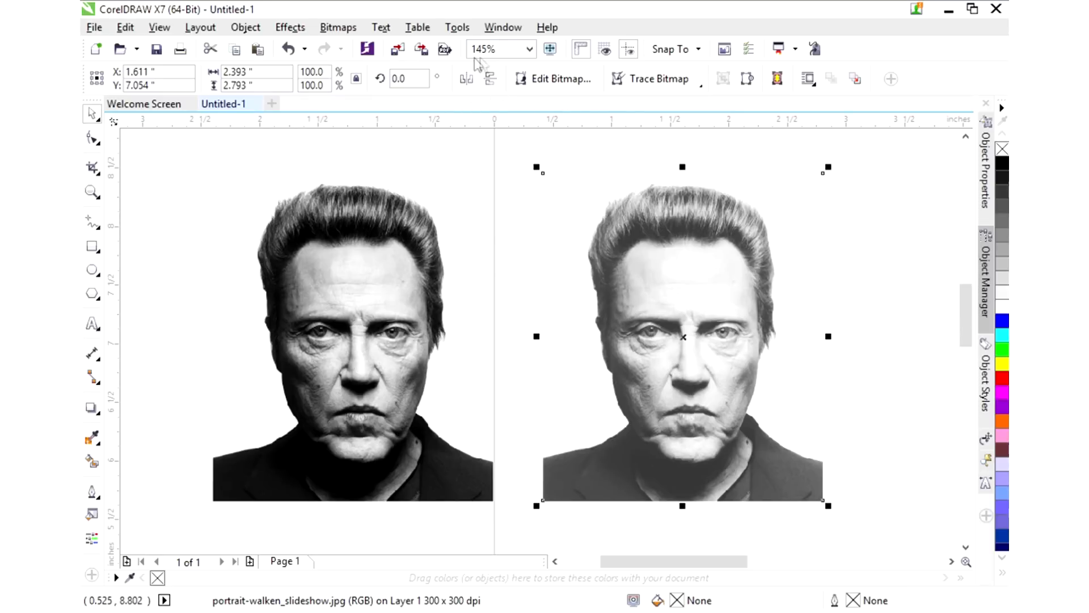
mouse_move(331, 32)
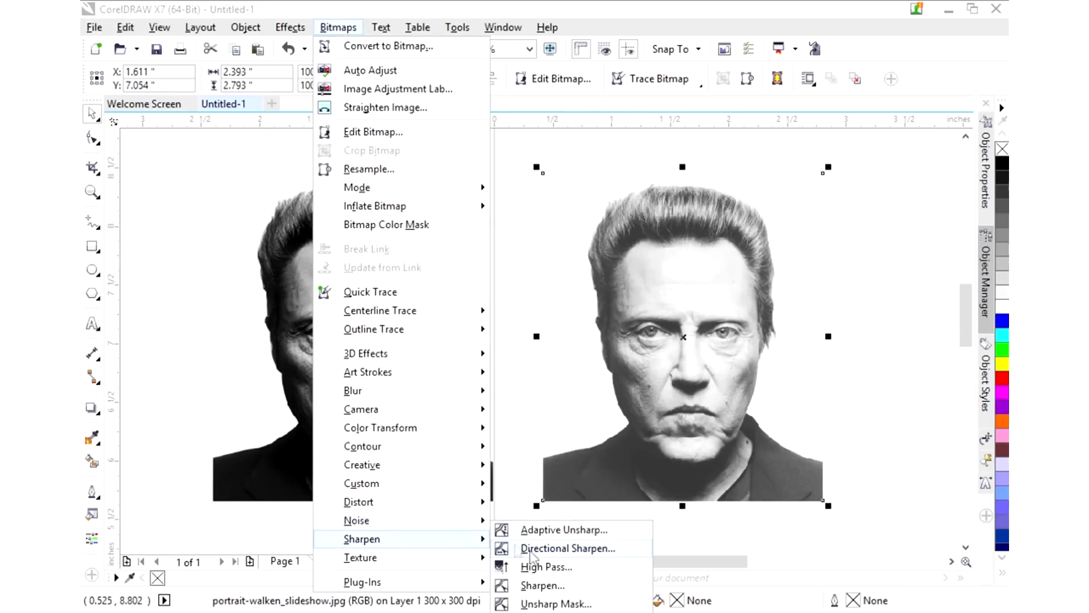
click(554, 604)
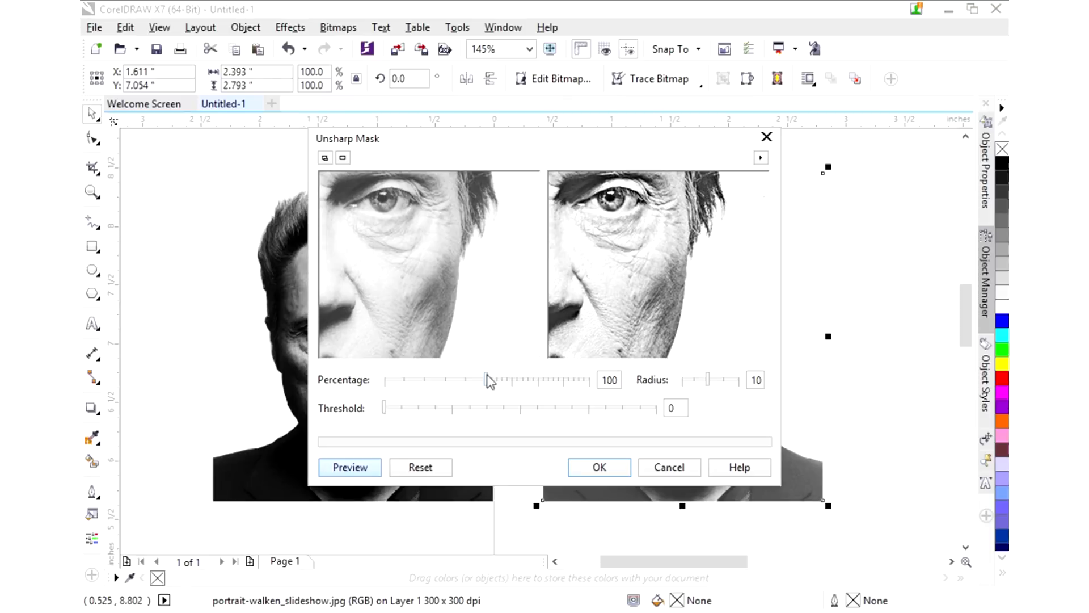
drag(477, 380, 583, 380)
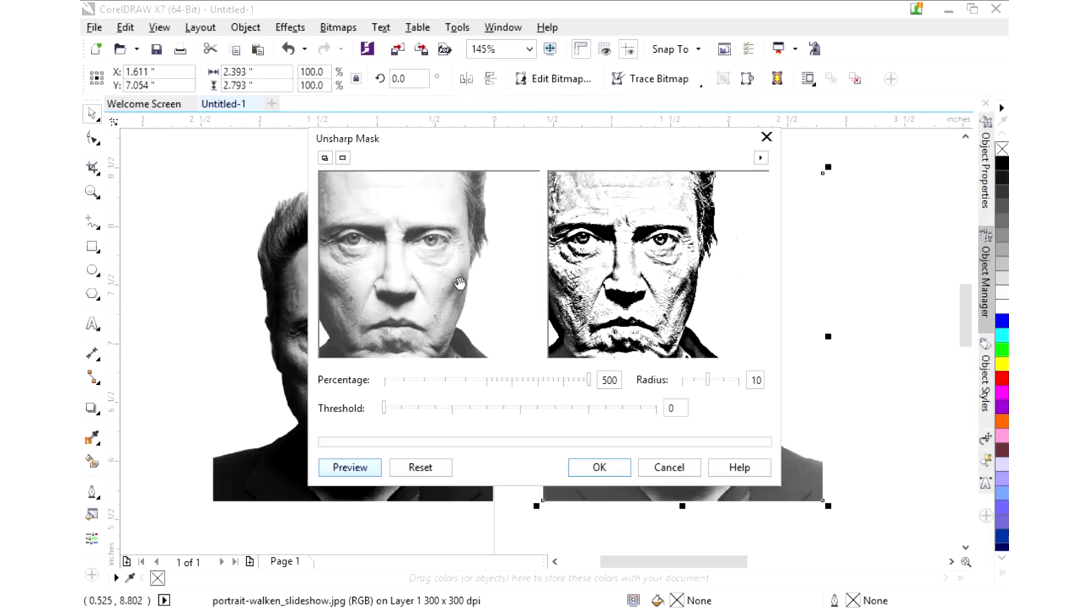
mouse_move(552, 272)
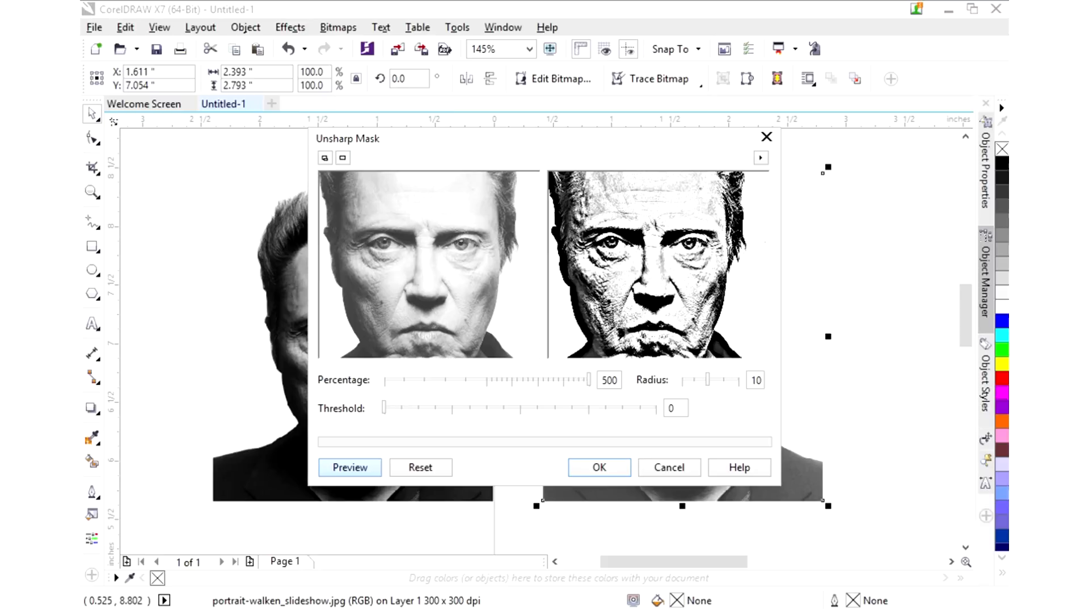
mouse_move(599, 467)
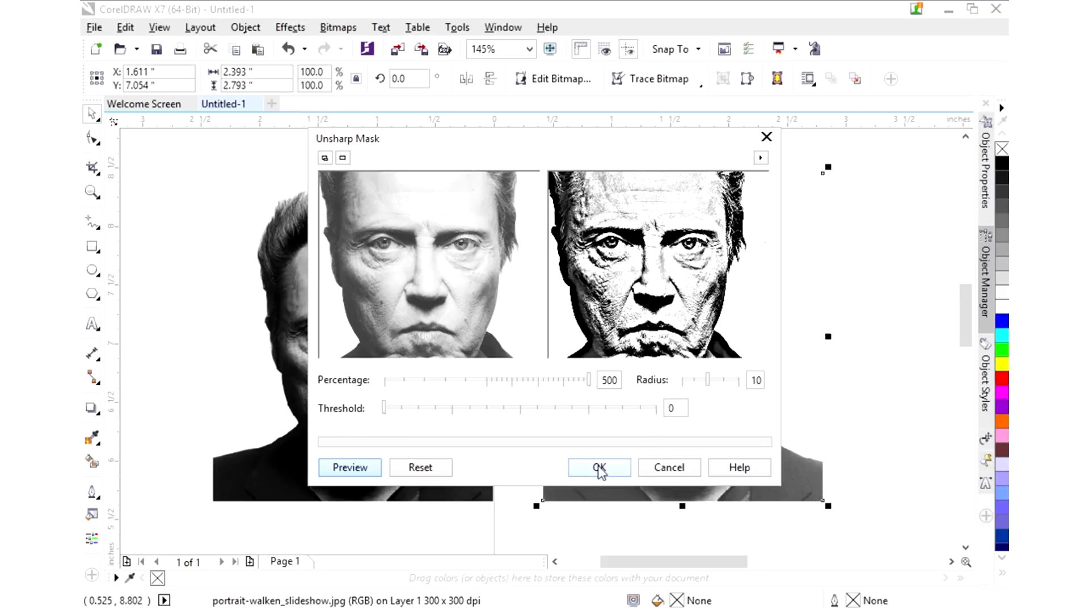
click(599, 467)
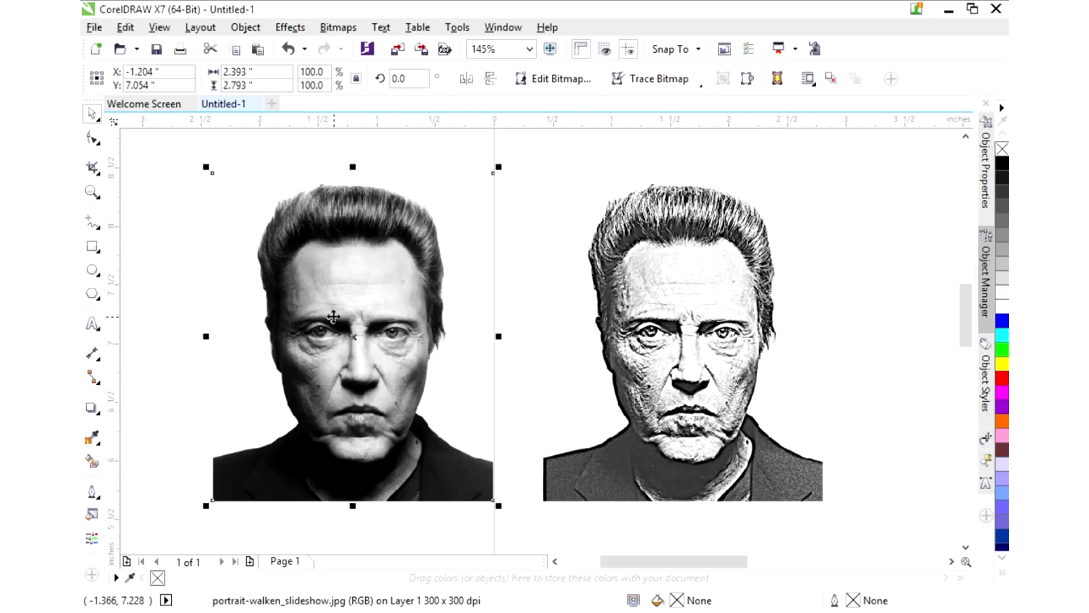
Bring up Unsharp Mask on the original portrait and adjust its percentage without keeping the change.
click(338, 27)
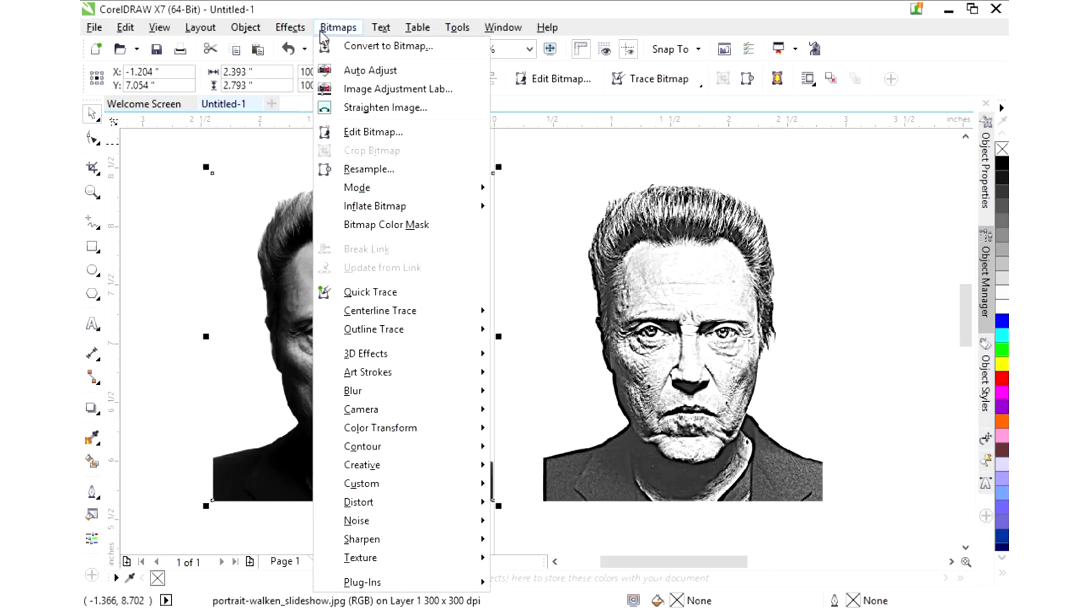
mouse_move(363, 538)
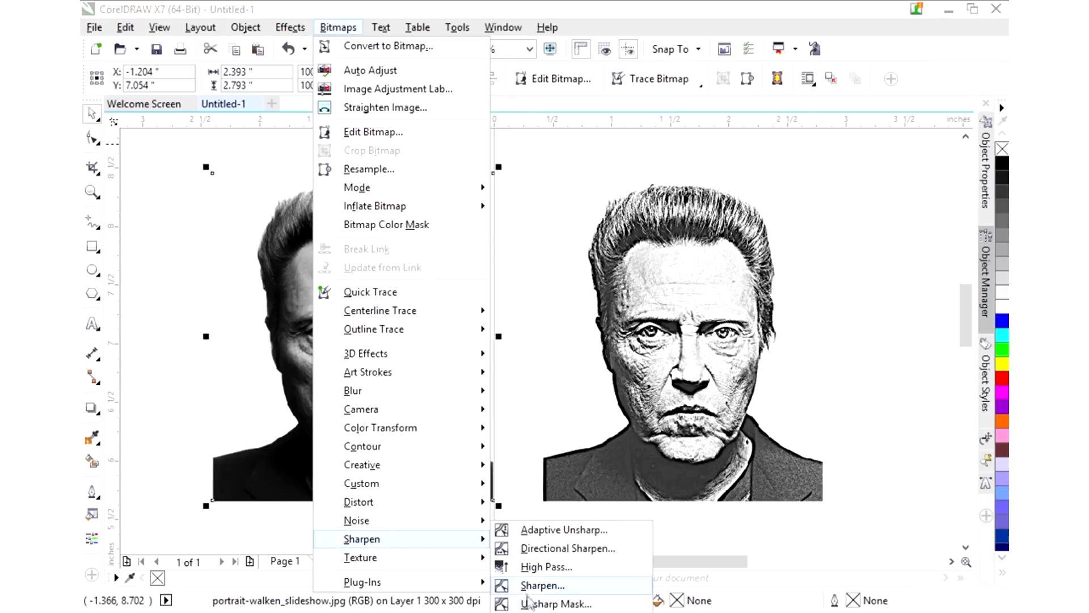
click(553, 603)
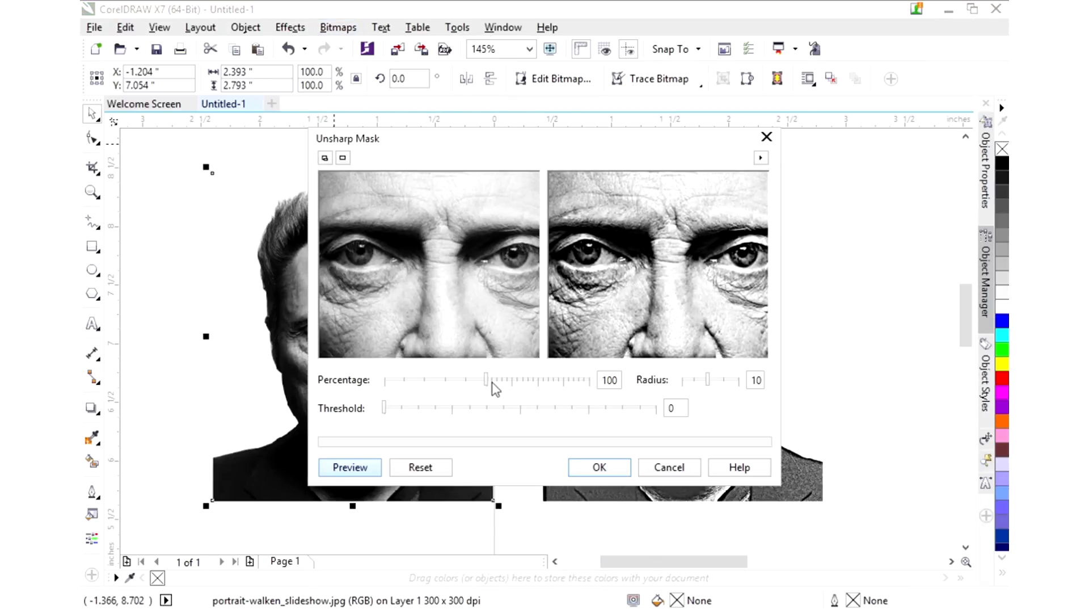
drag(484, 378, 593, 379)
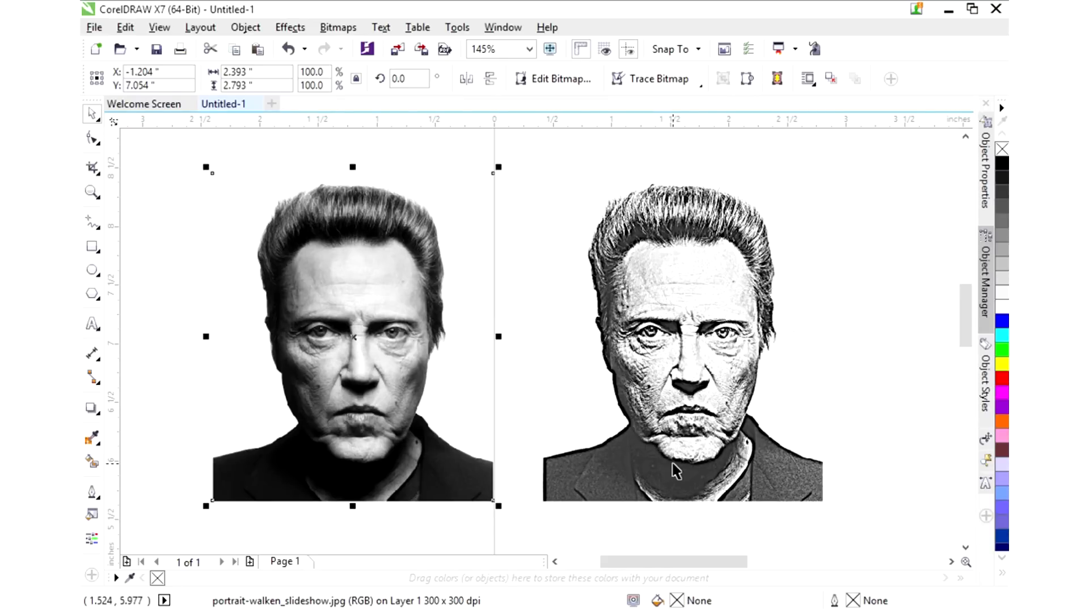
mouse_move(602, 390)
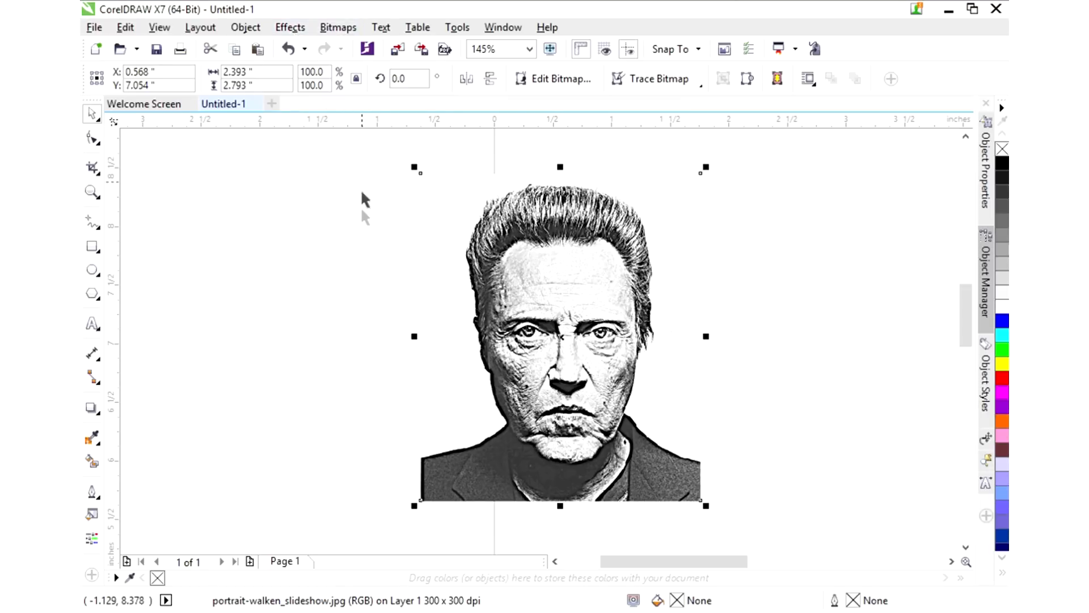
Choose Black and White (1-bit) mode with Stucki dithering at intensity 85 for the sharpened portrait.
click(338, 27)
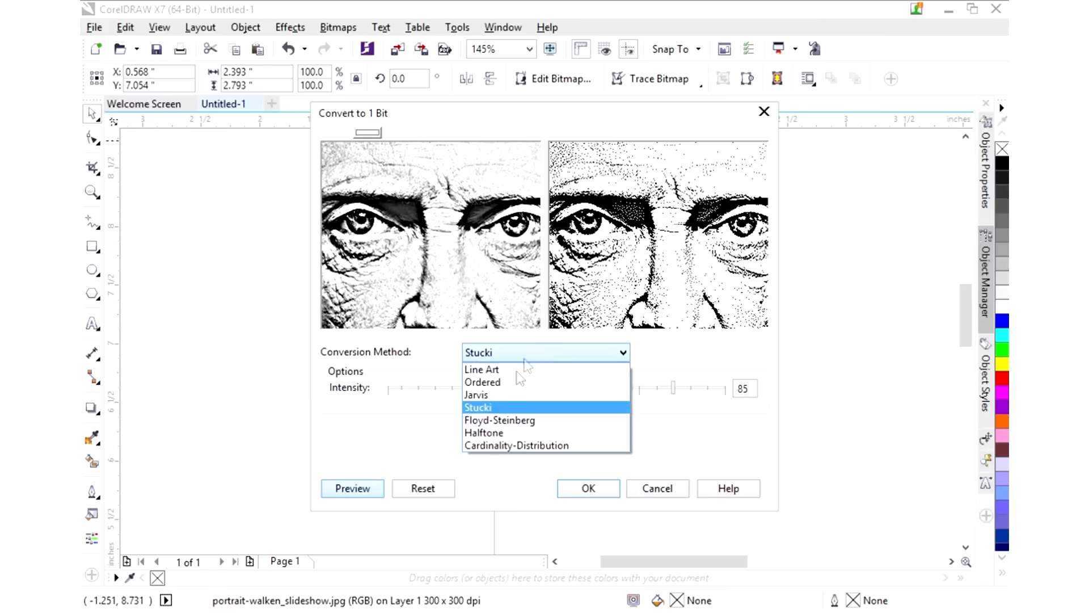
mouse_move(501, 402)
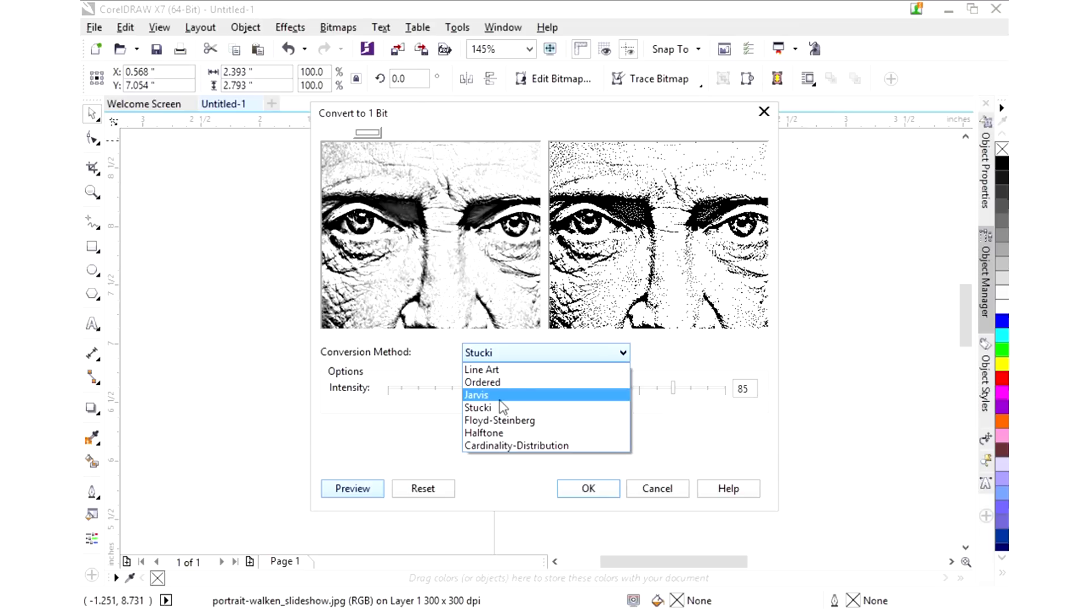
click(480, 406)
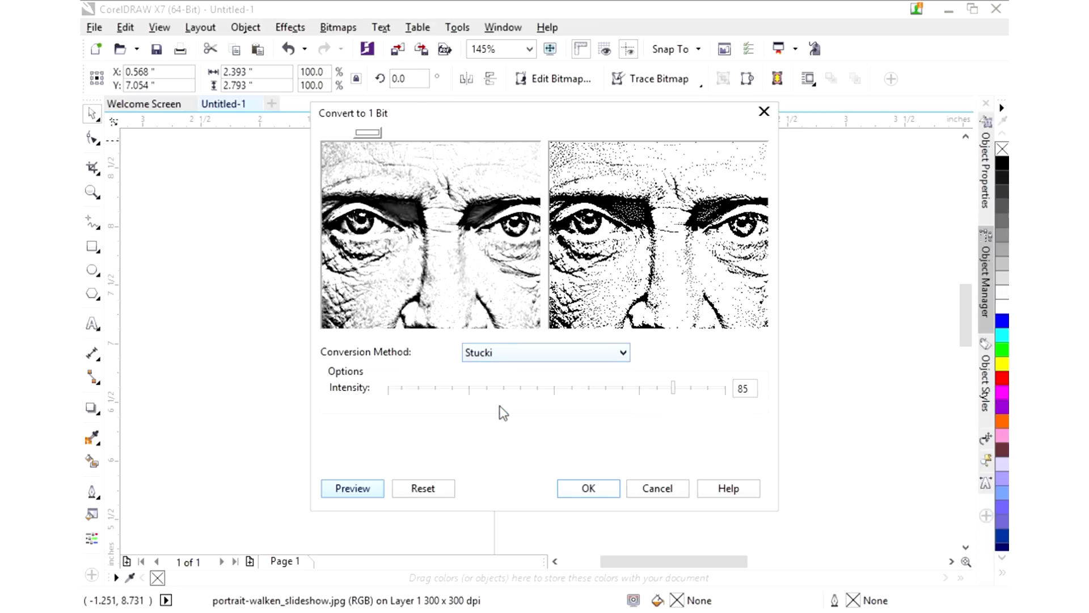
Convert the portrait to the 1-bit Stucki bitmap and zoom to 300% to inspect the dithering.
click(587, 488)
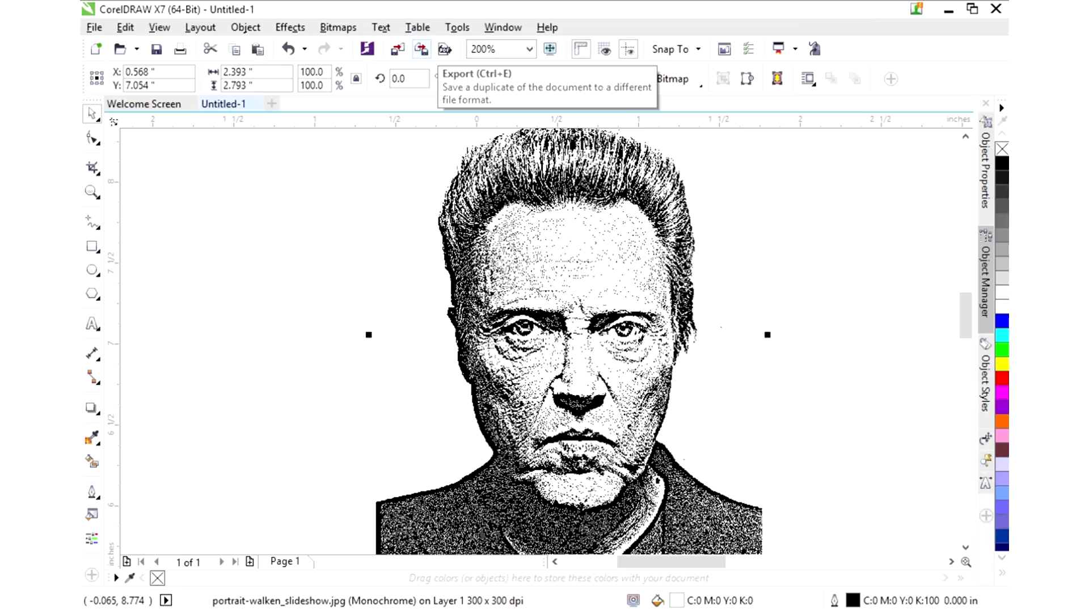
mouse_move(367, 49)
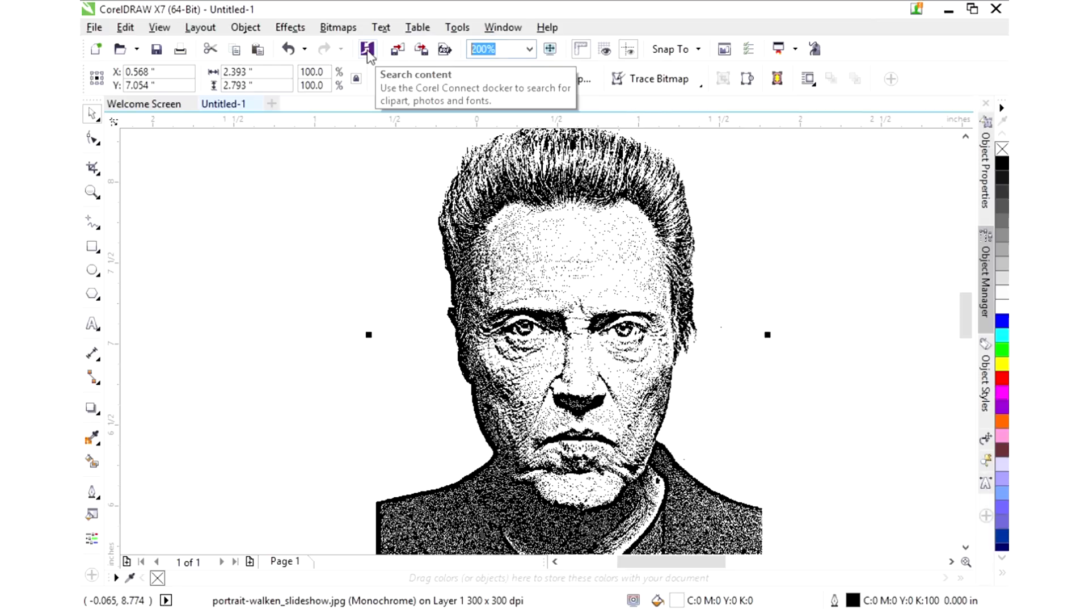
text(300)
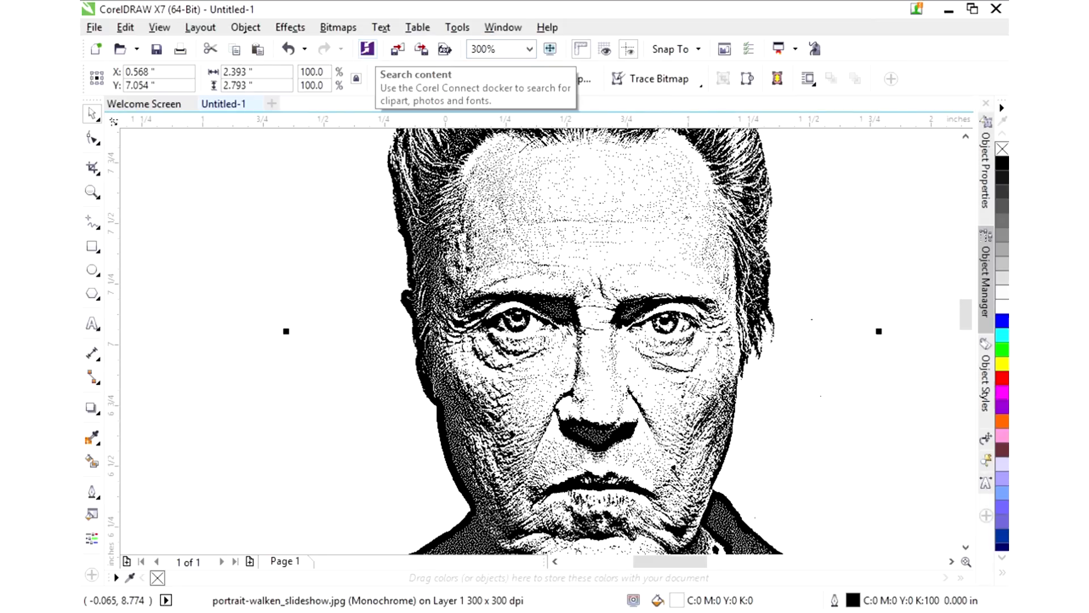